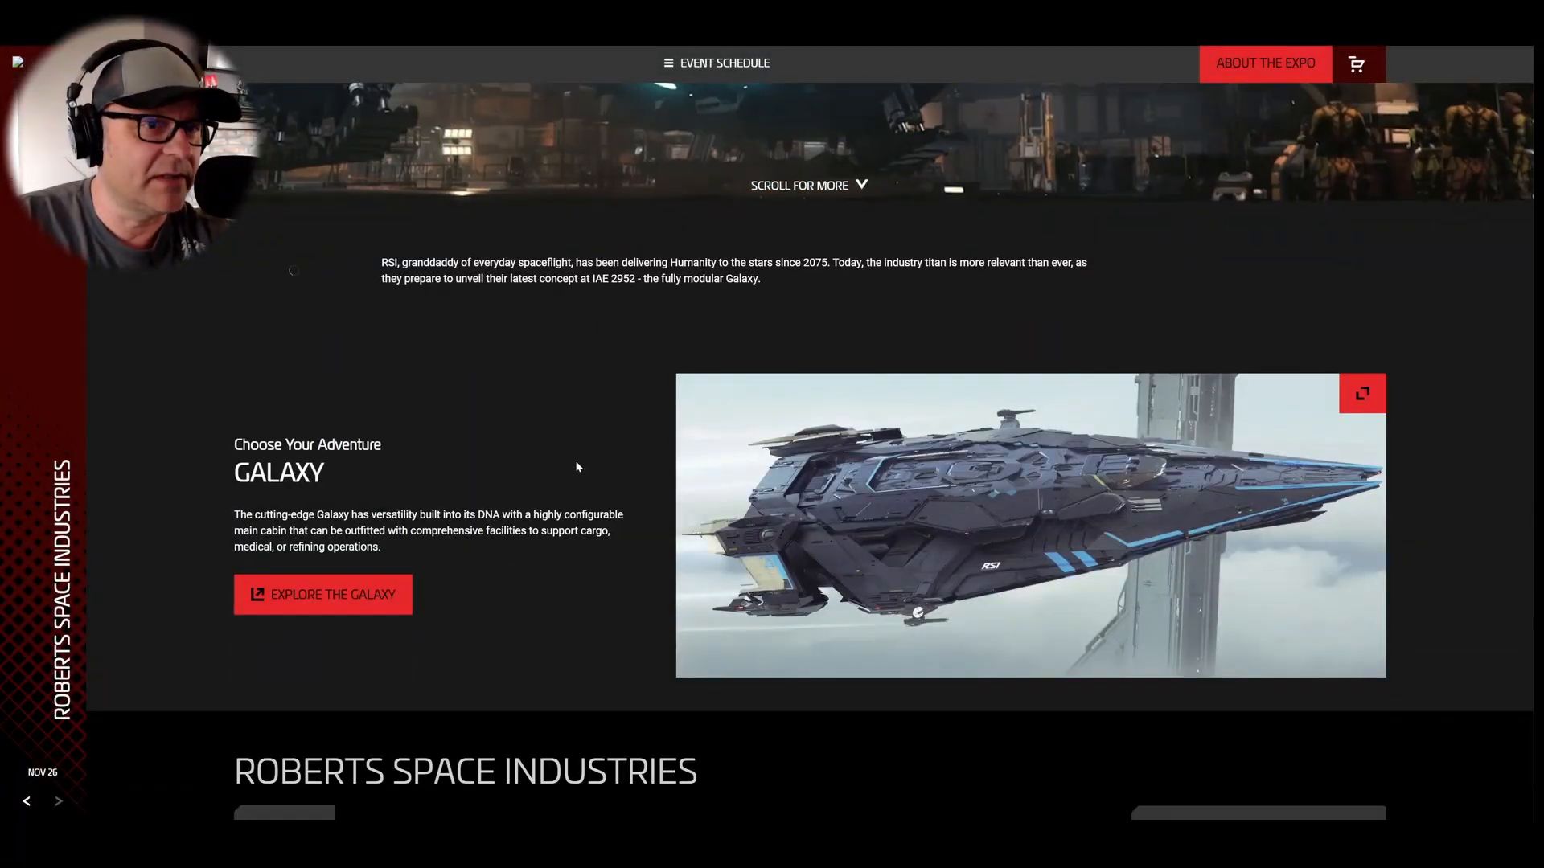
Step the RSI vehicle carousel from the Apollo Triage past the Aurora LN and LX to the Galaxy at $380.
scroll(down, 3)
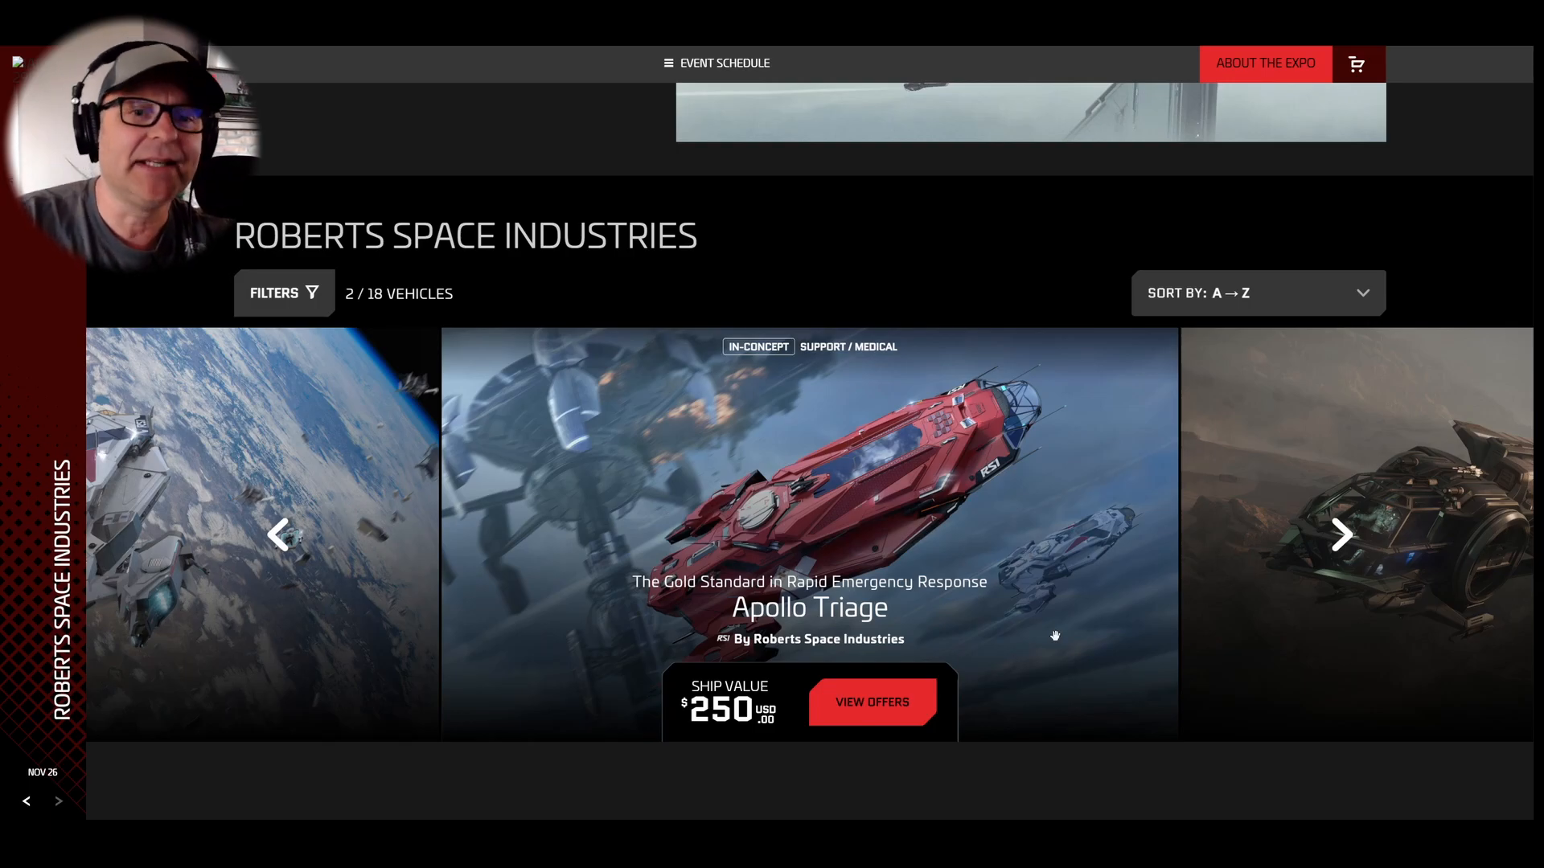
click(1341, 534)
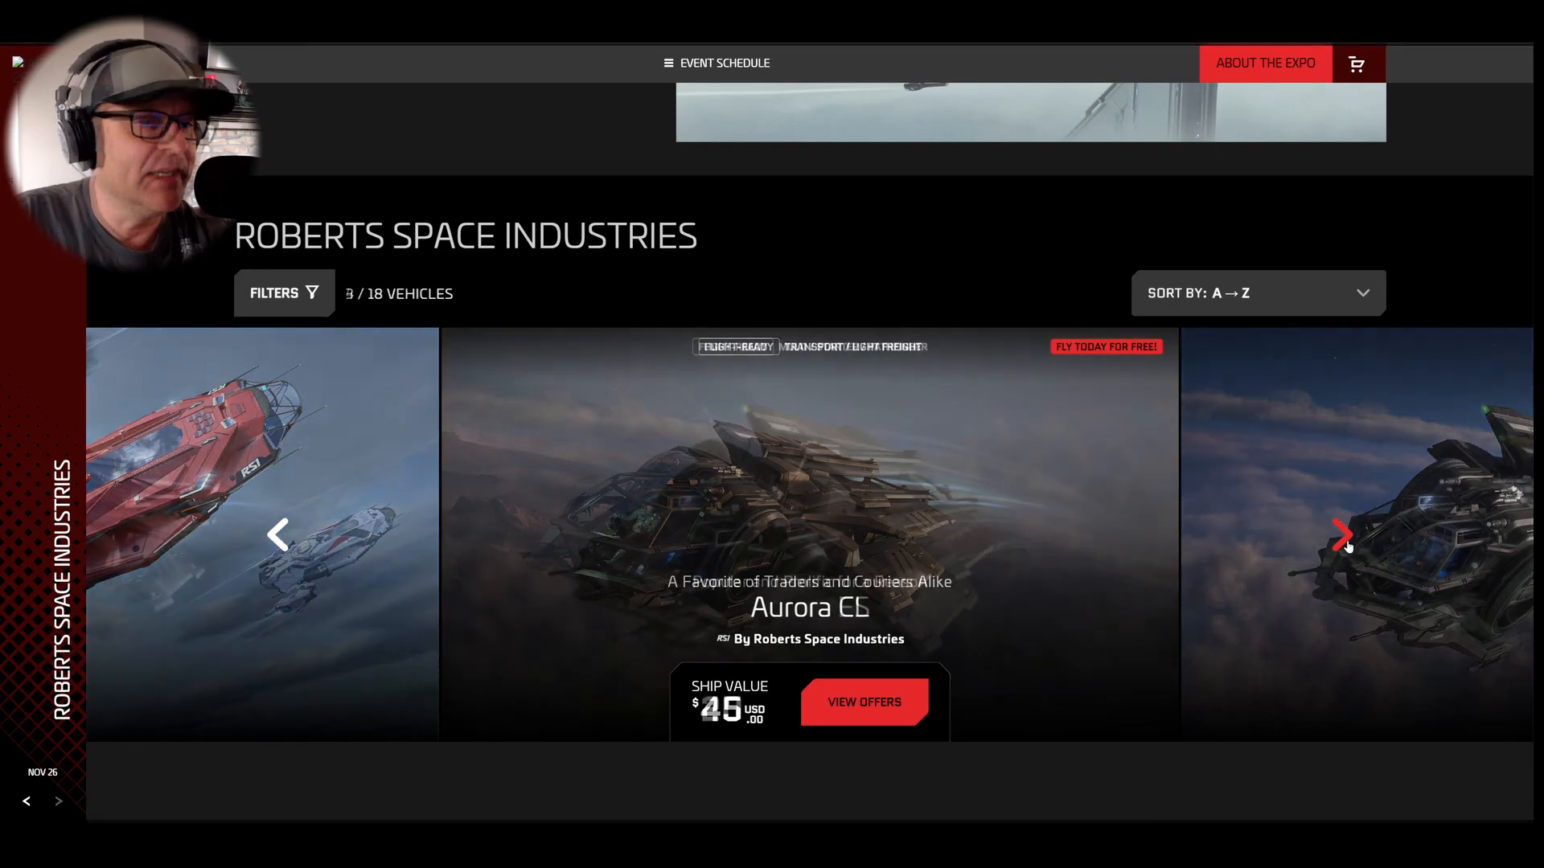
click(1344, 534)
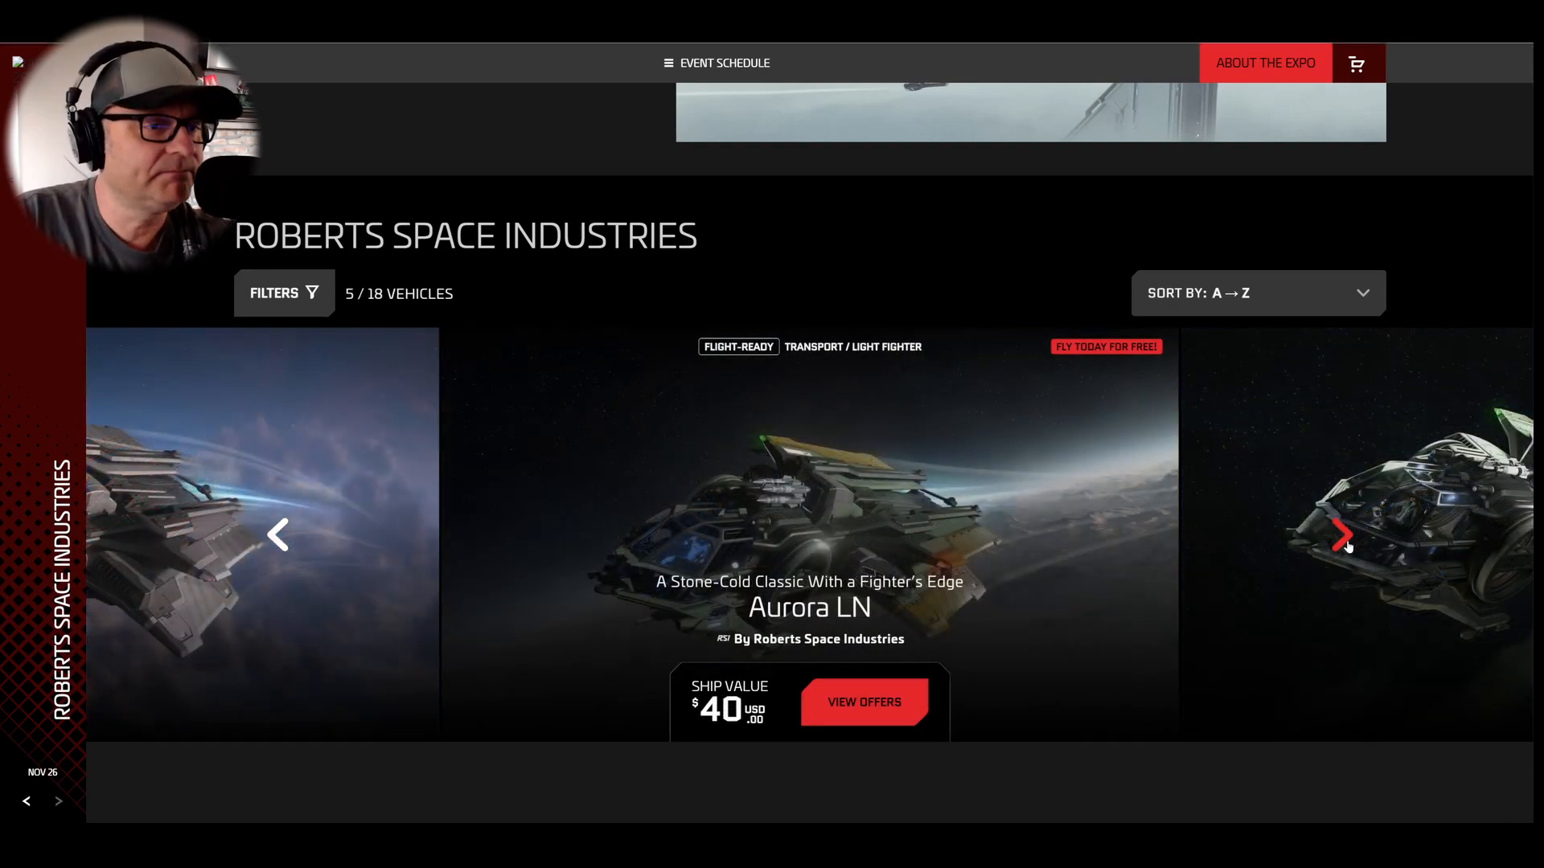
click(1344, 533)
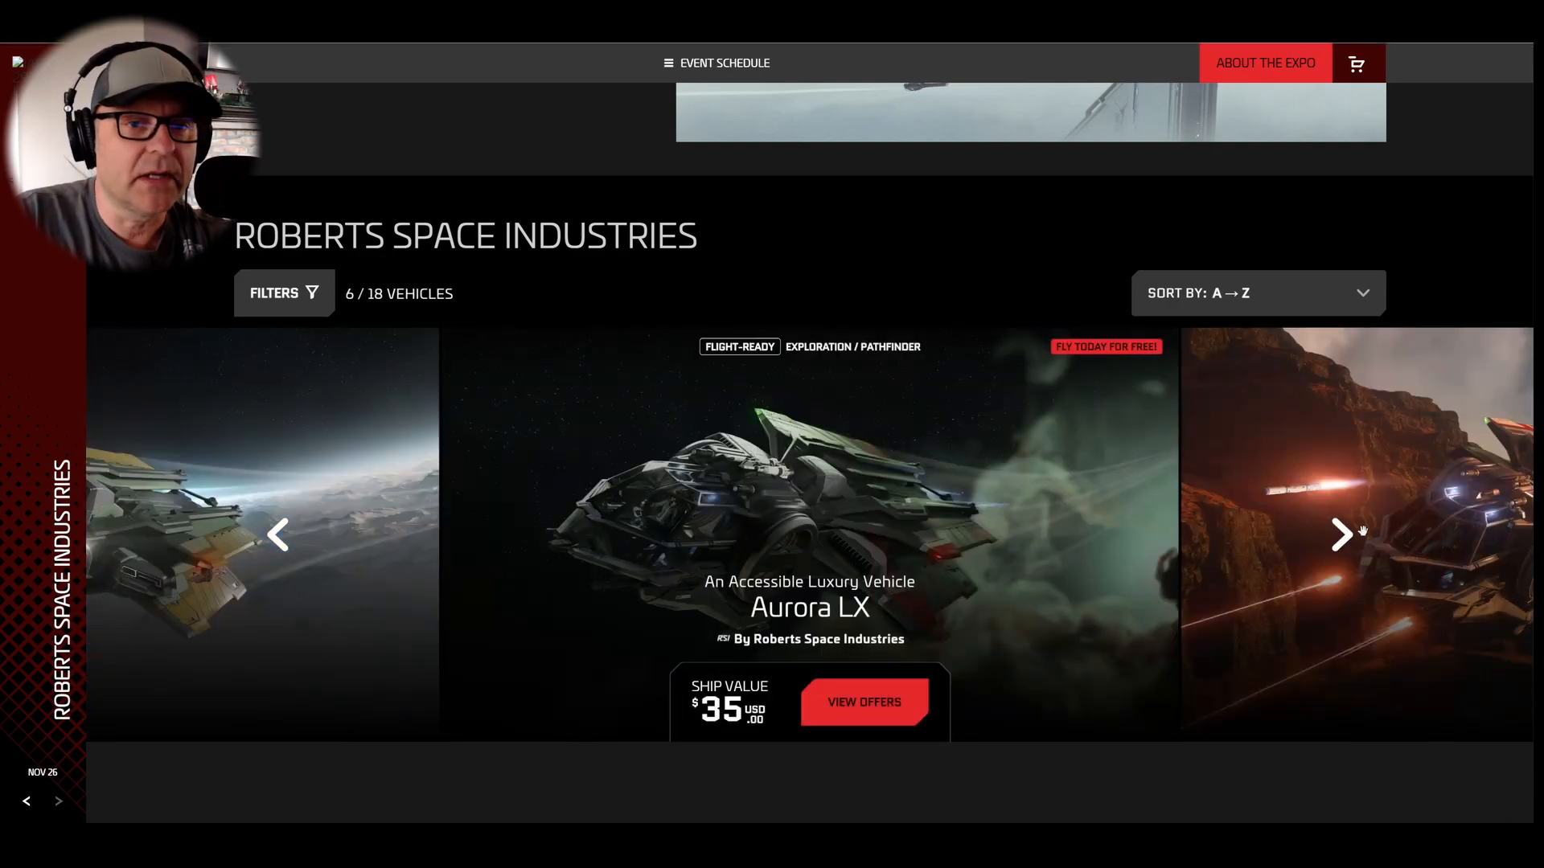
click(1341, 534)
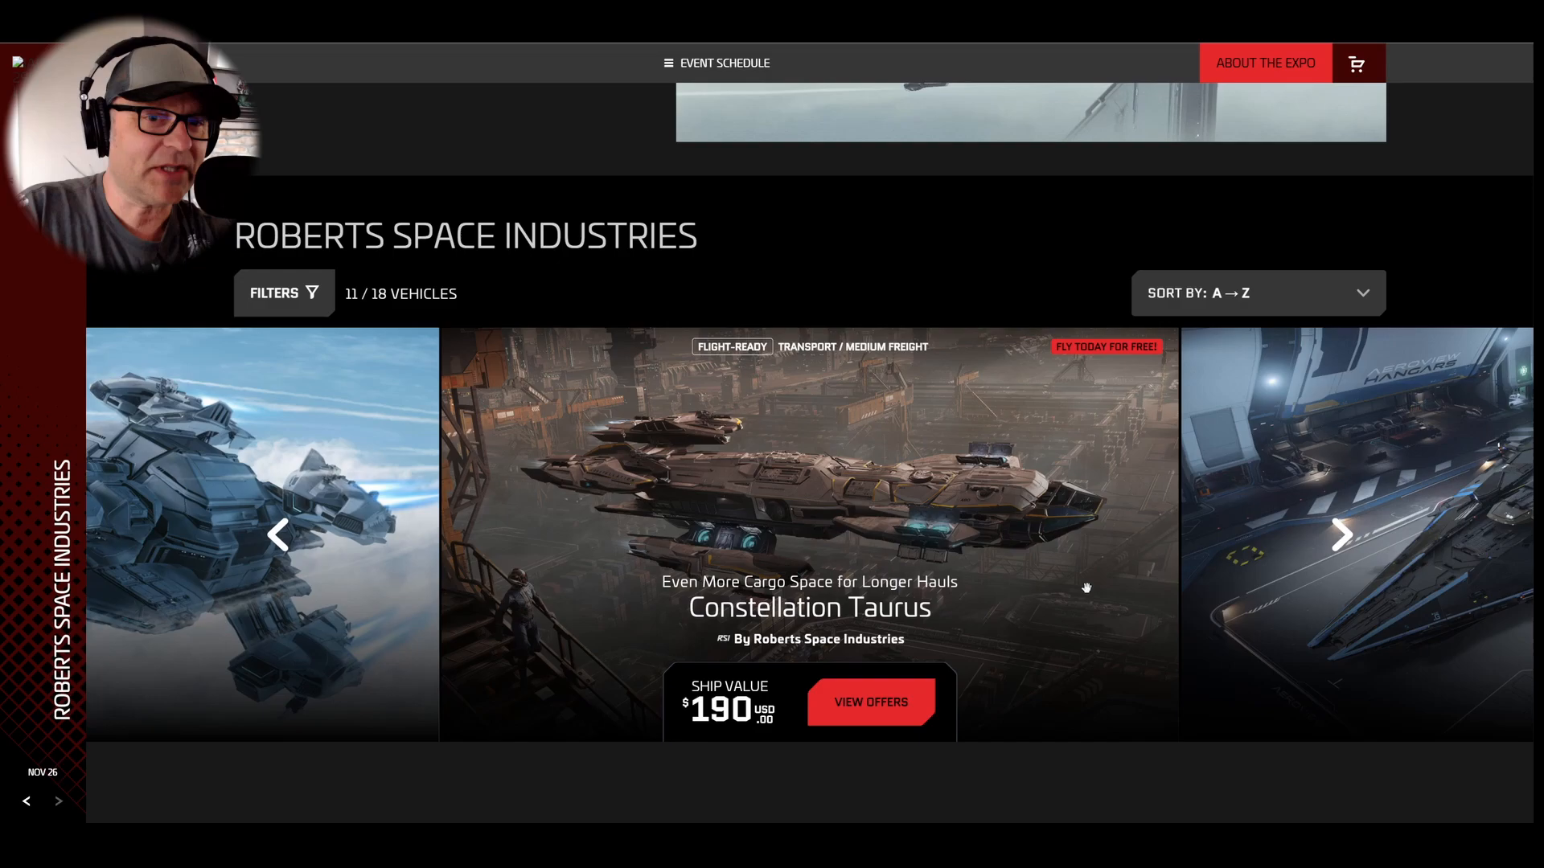
mouse_move(1032, 542)
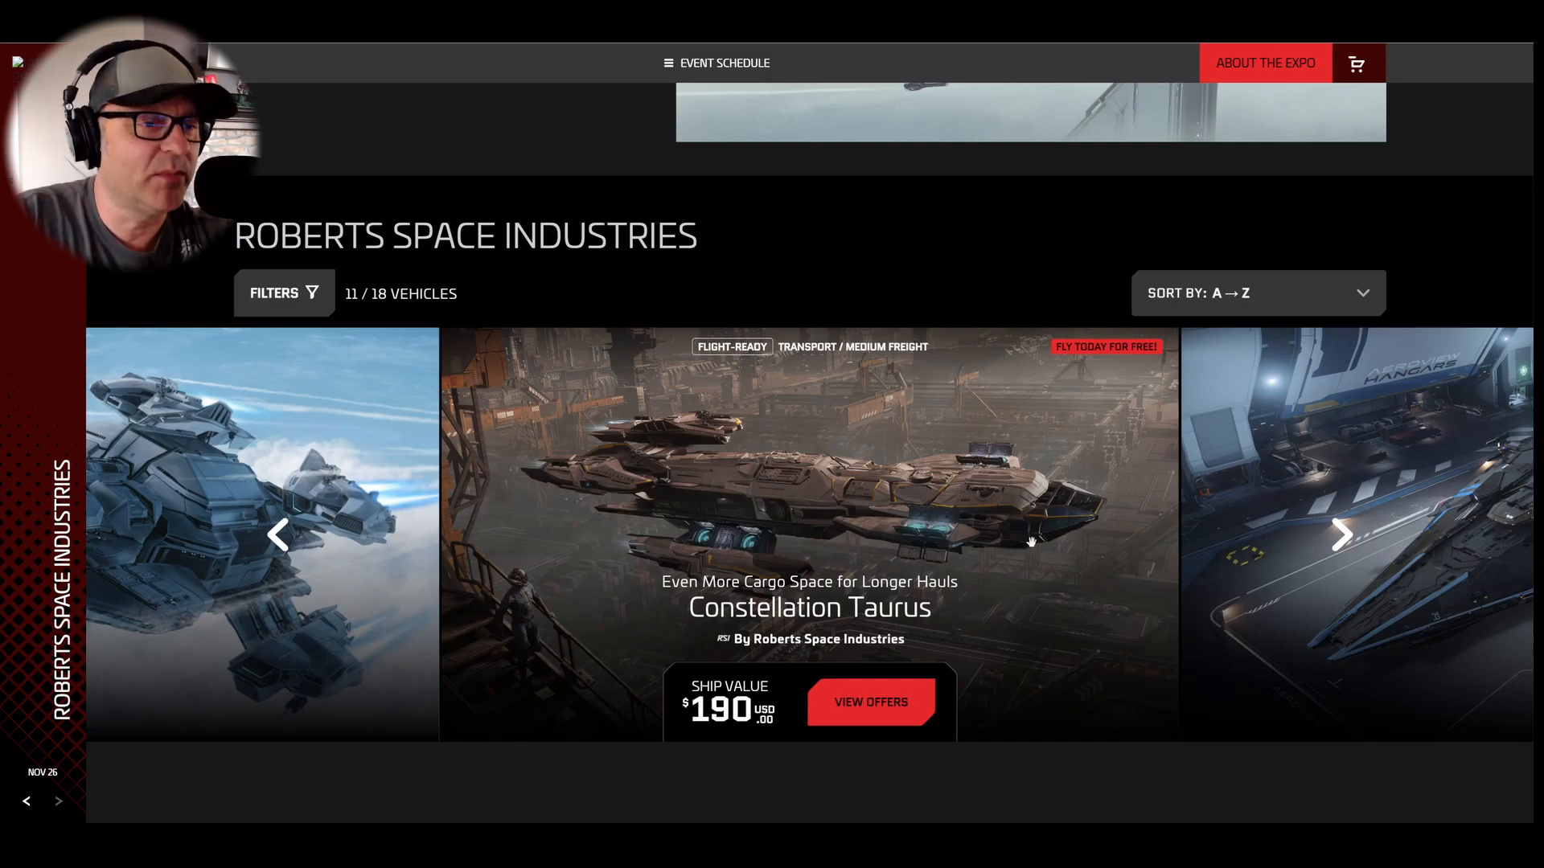
mouse_move(1298, 560)
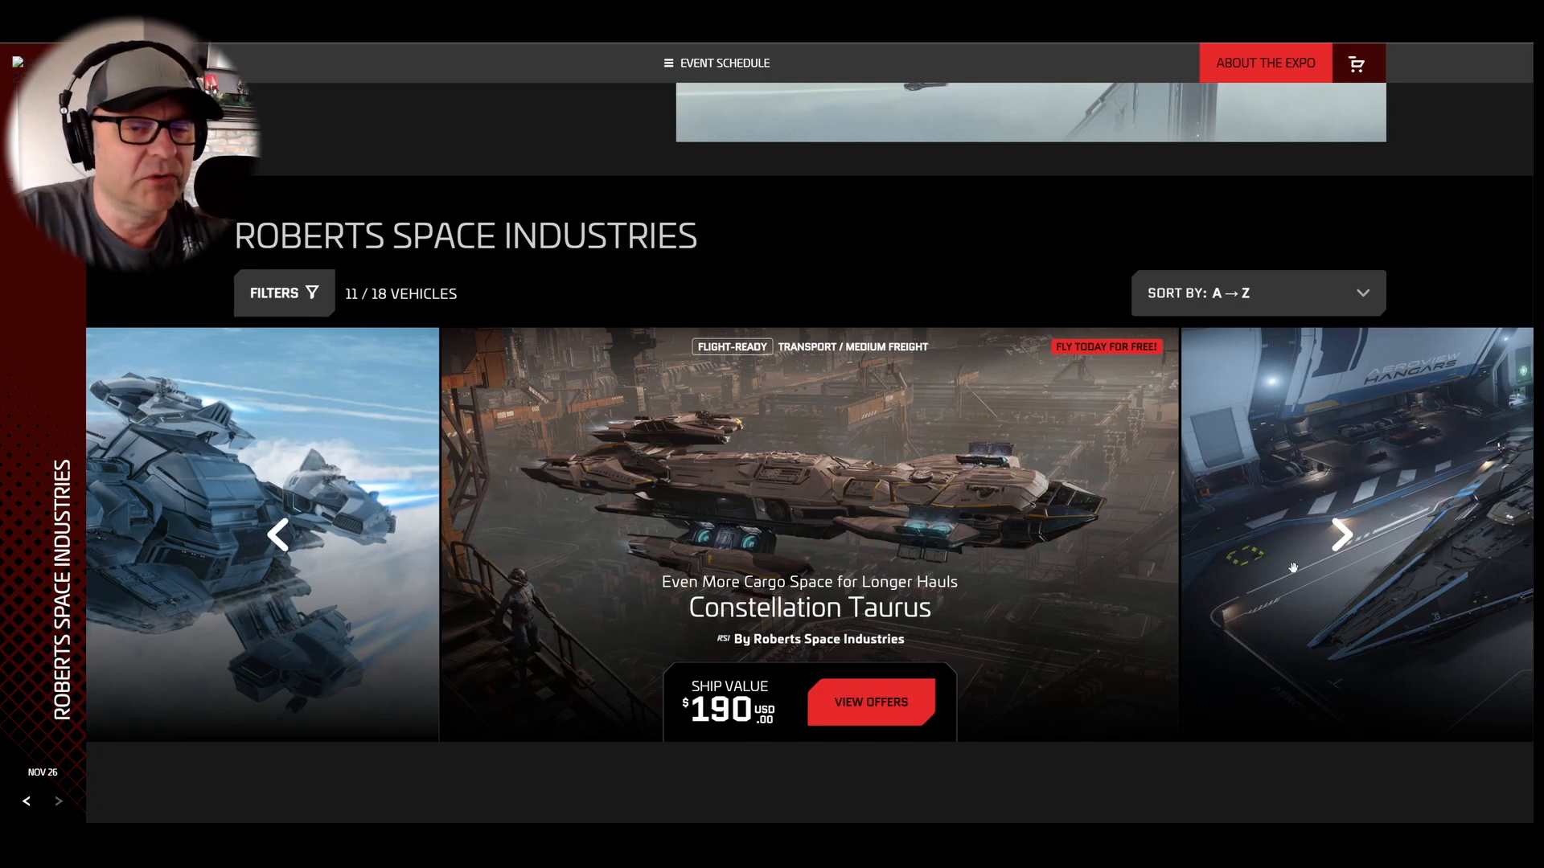
click(1341, 534)
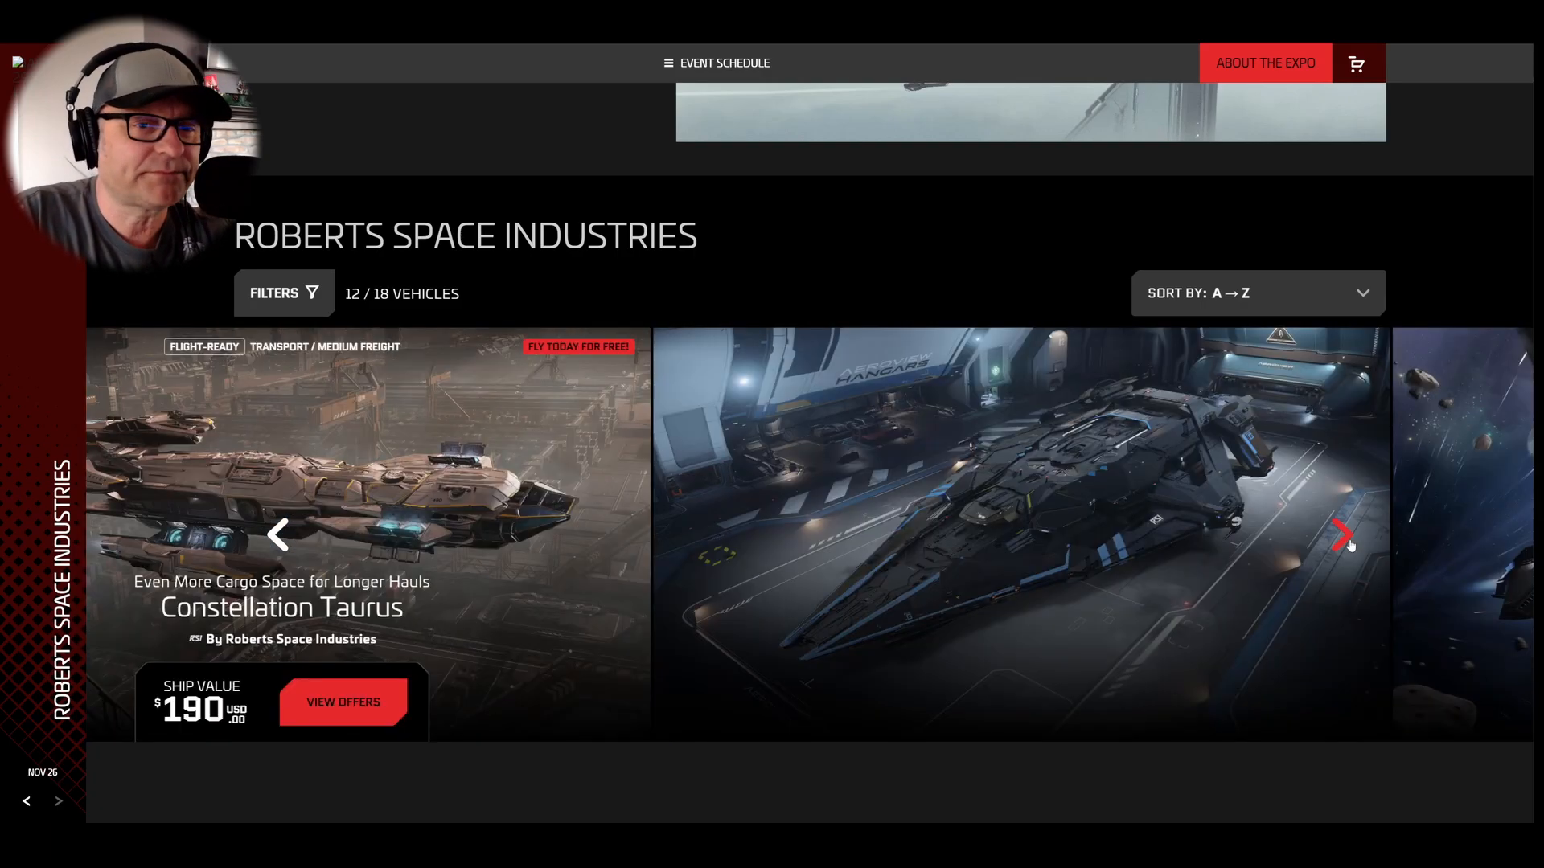
click(1344, 534)
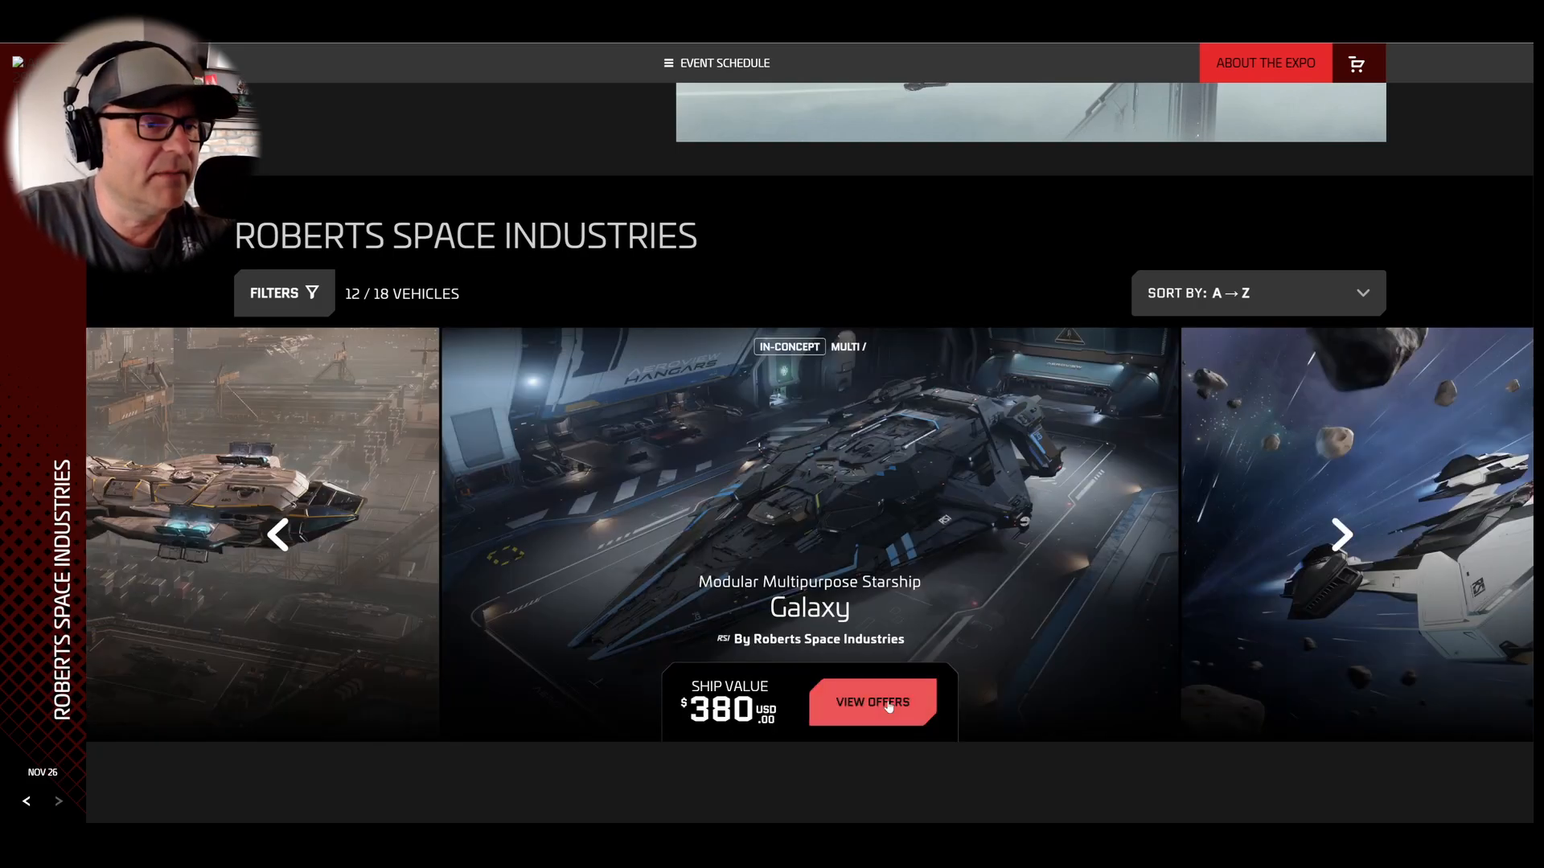
click(870, 701)
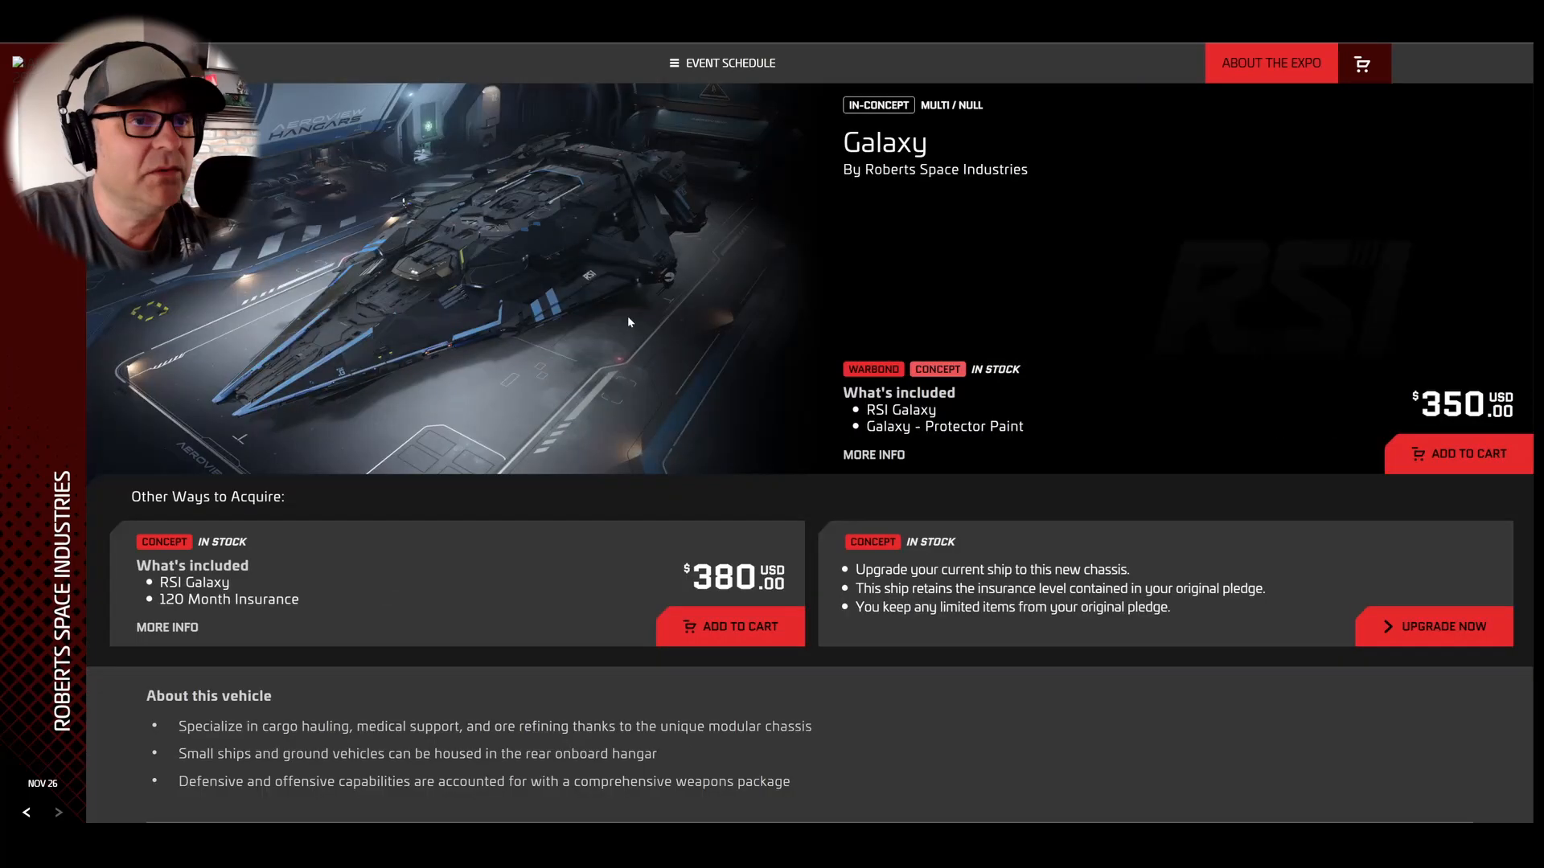
mouse_move(994, 420)
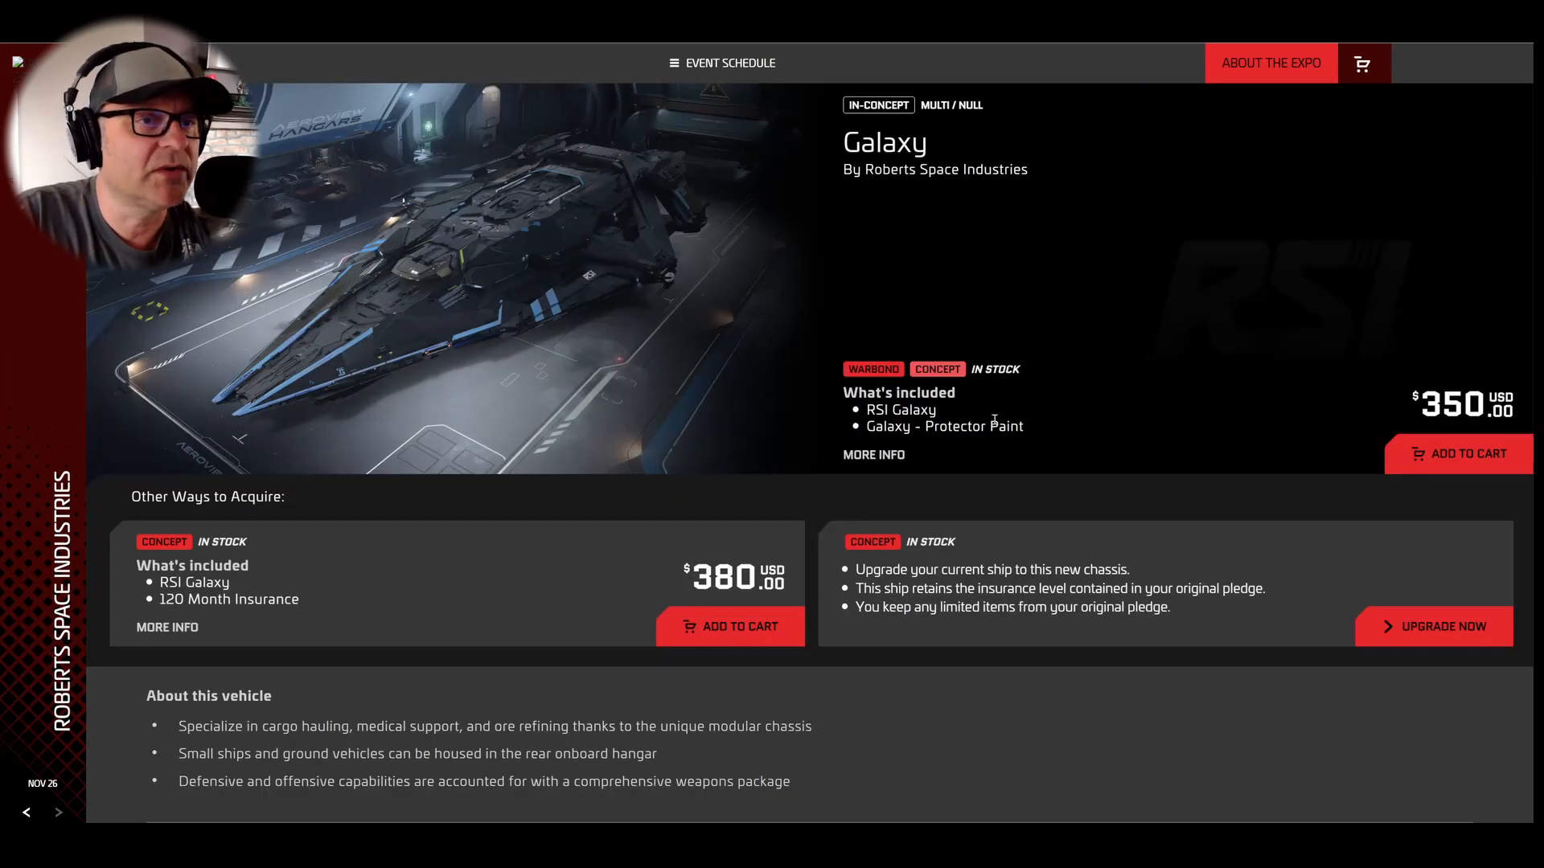
mouse_move(965, 291)
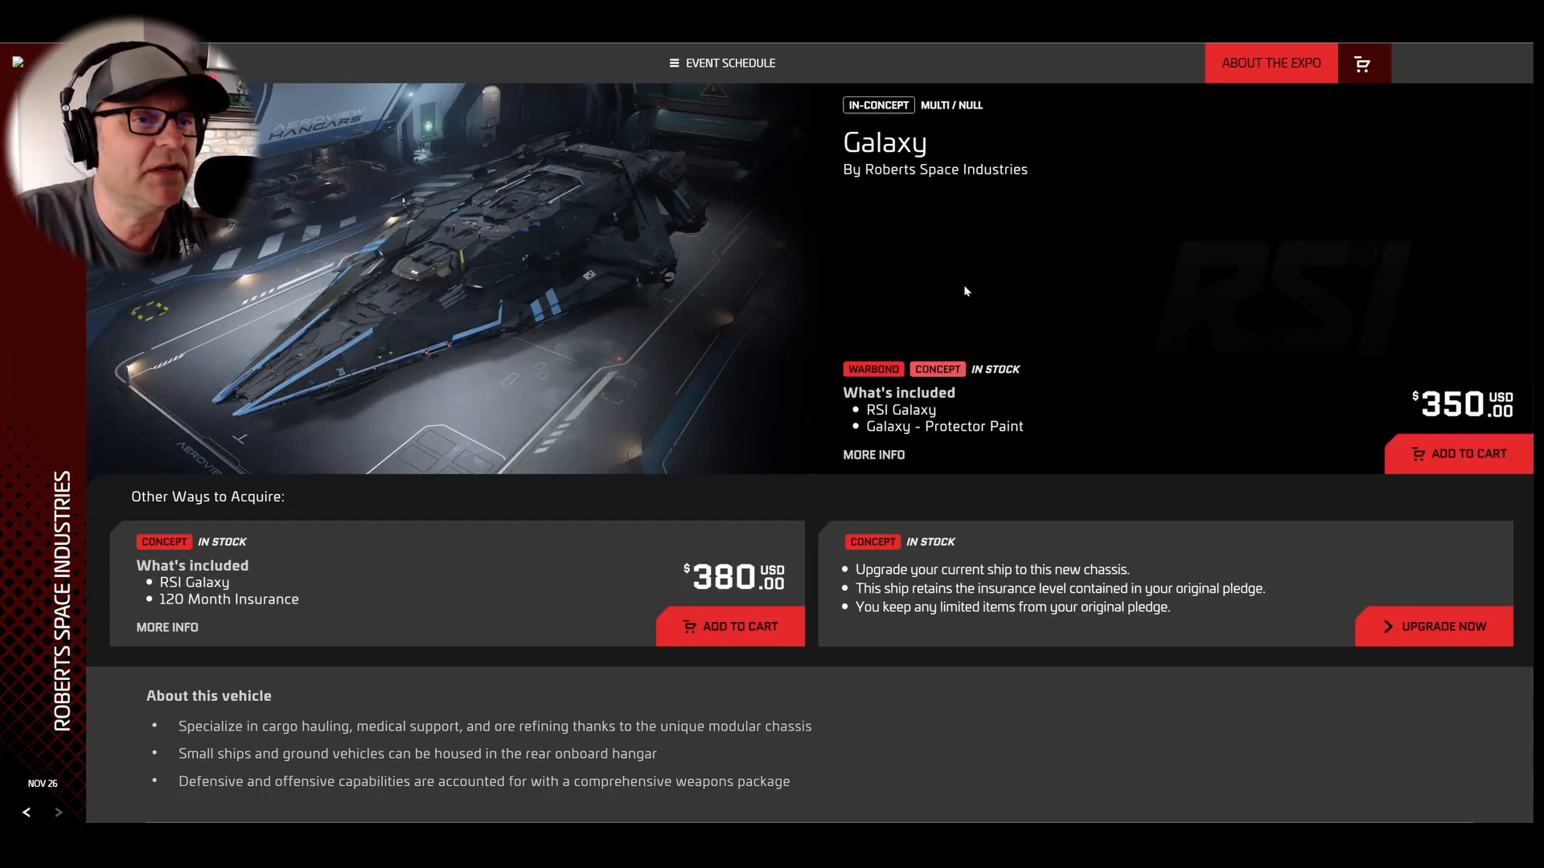
mouse_move(1209, 426)
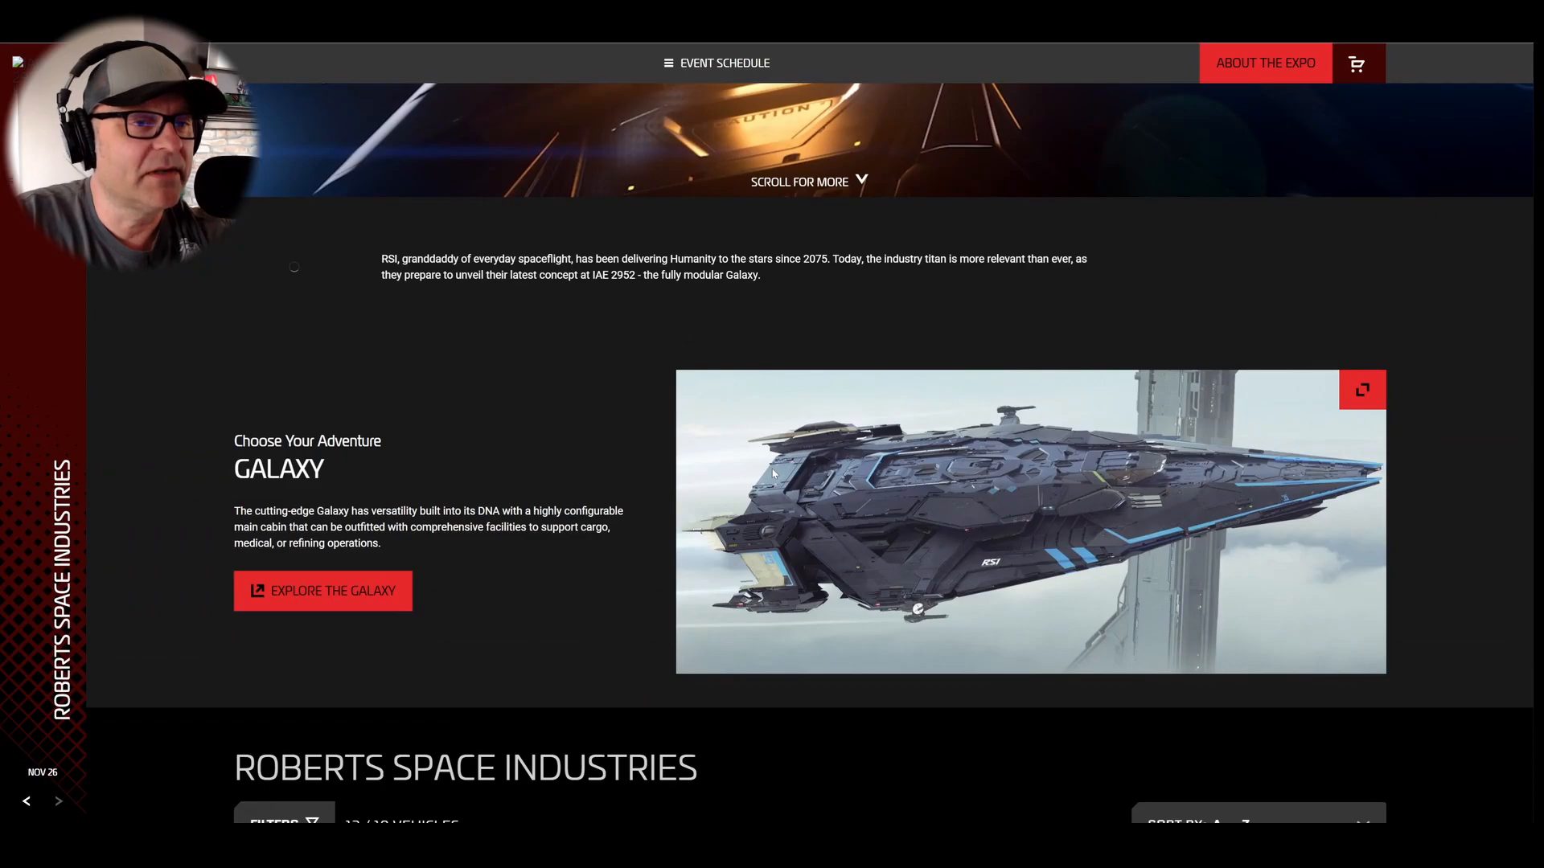
Advance the expo carousel from the Galaxy through the Mantis, Orion, Perseus and Polaris to the Scorpius.
scroll(down, 3)
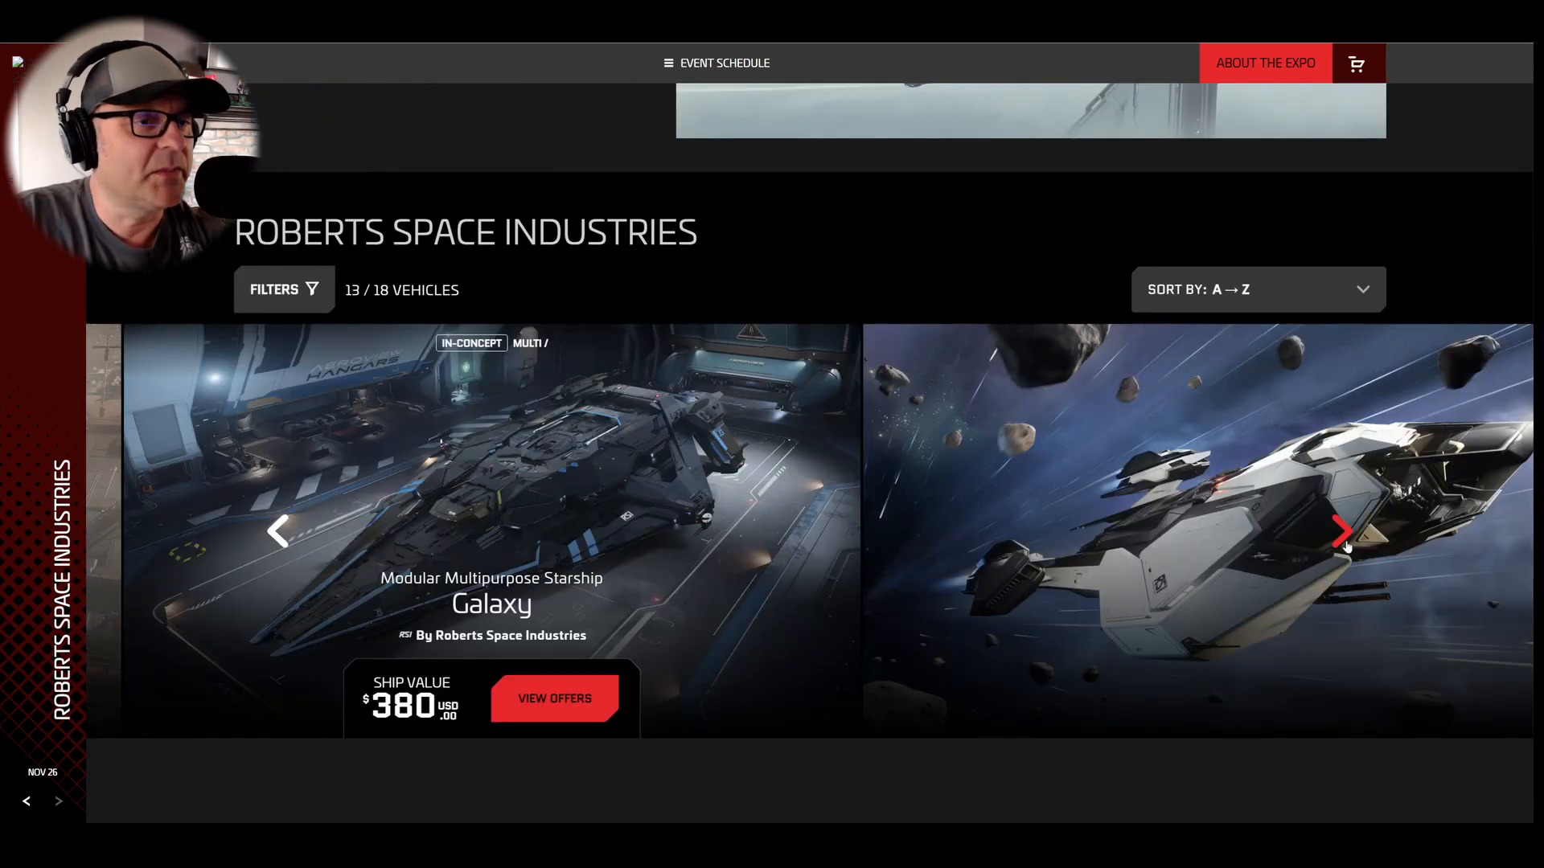
click(1344, 532)
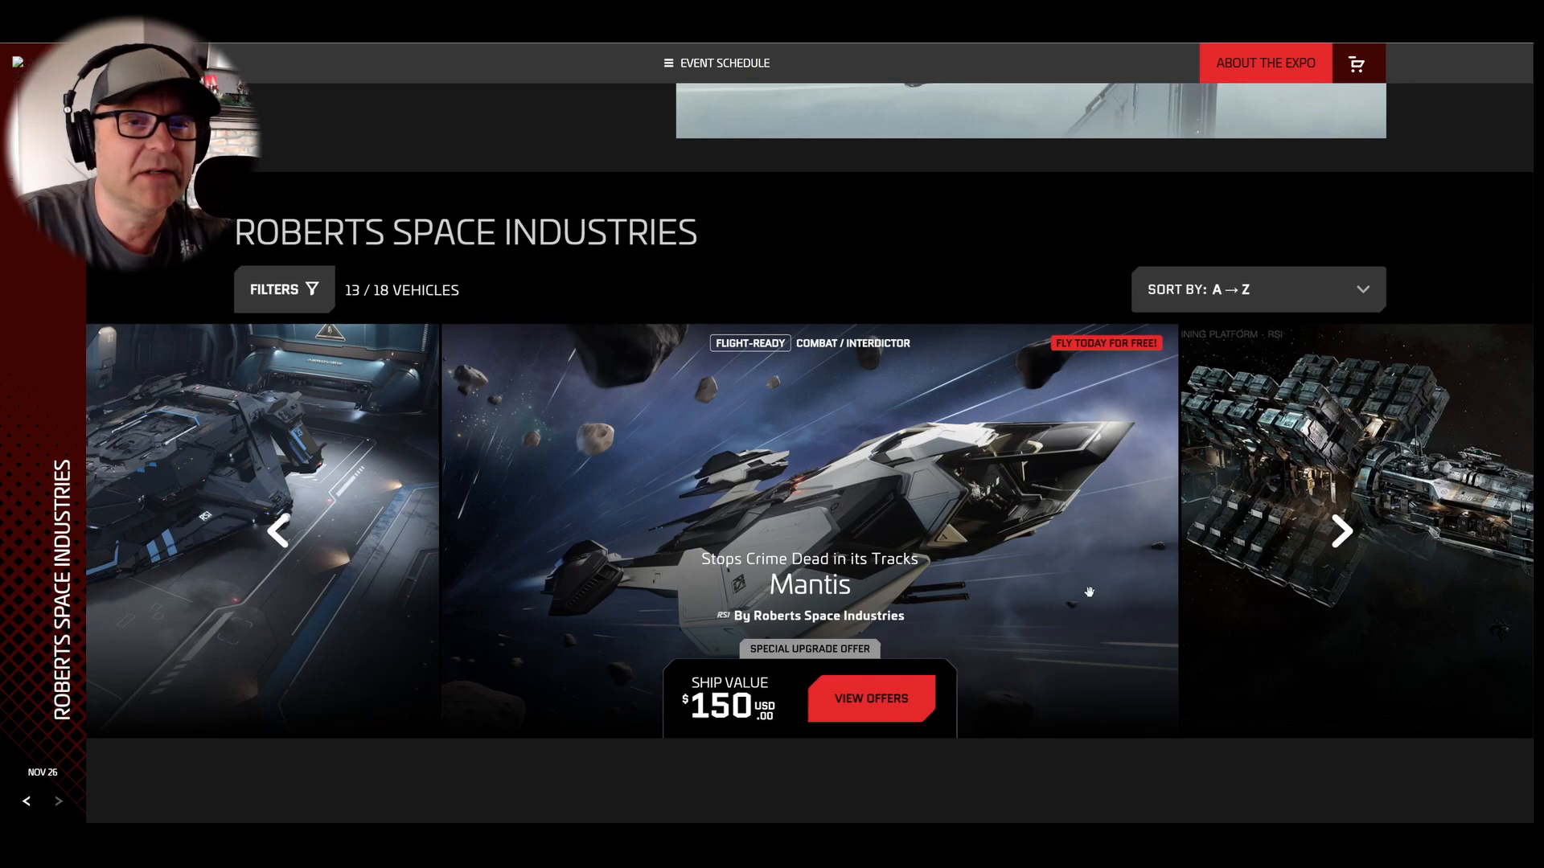
click(1341, 532)
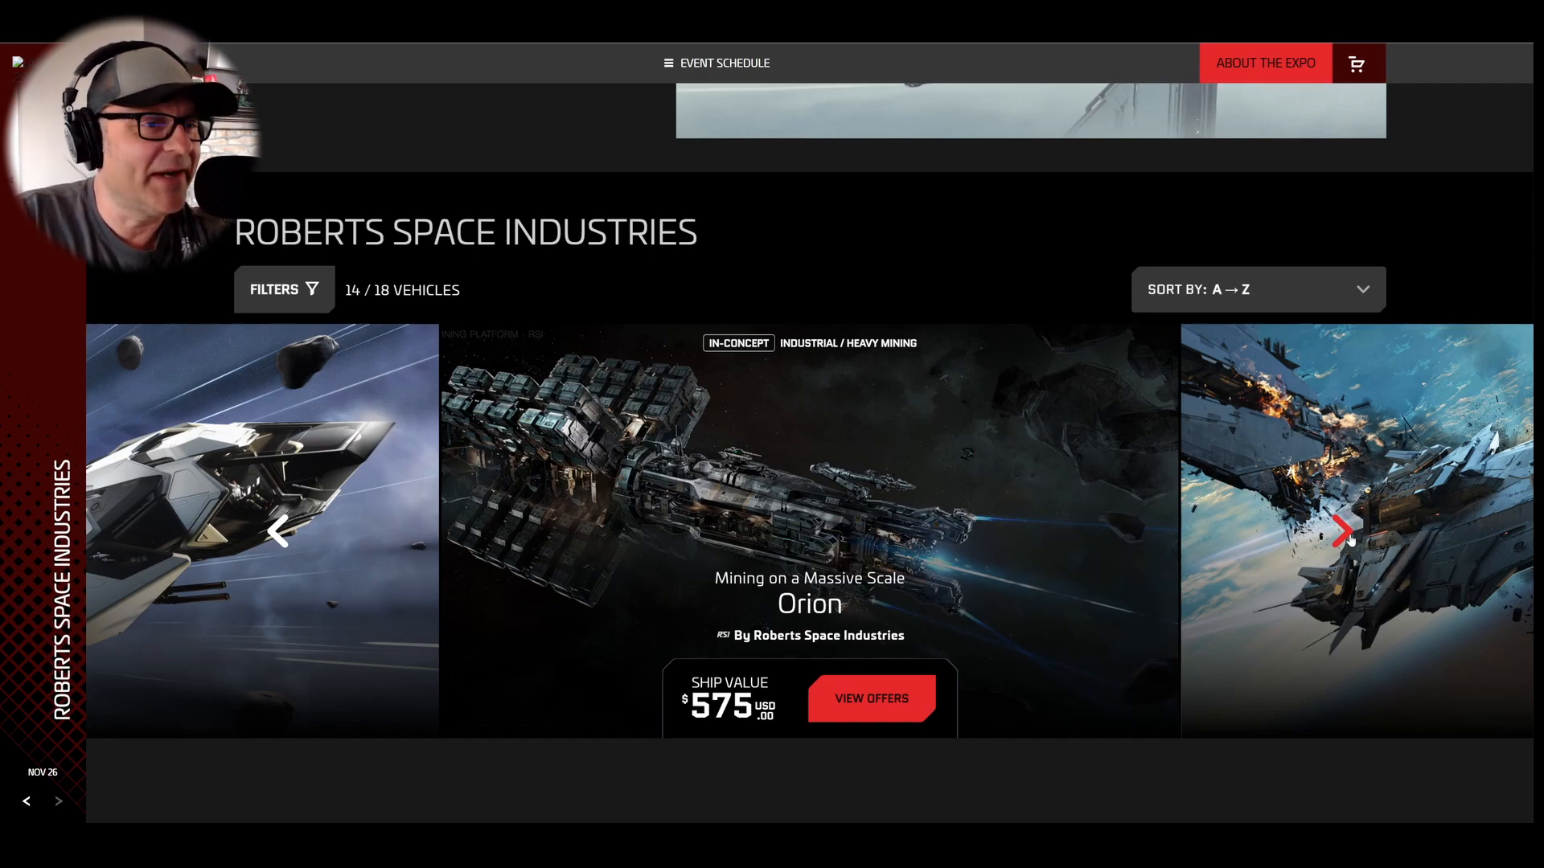
click(1346, 532)
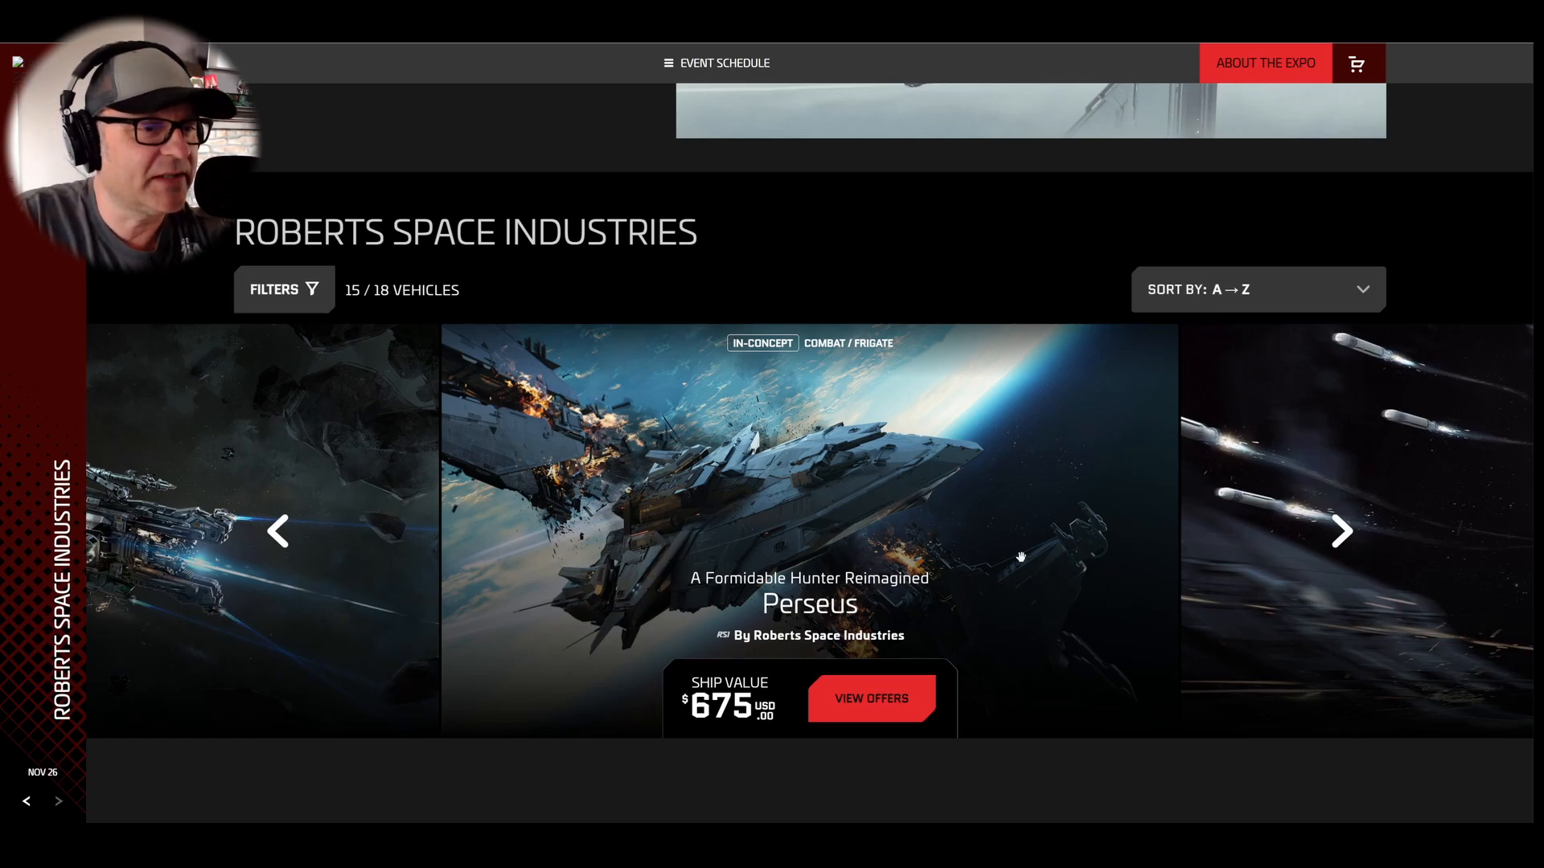
mouse_move(1332, 525)
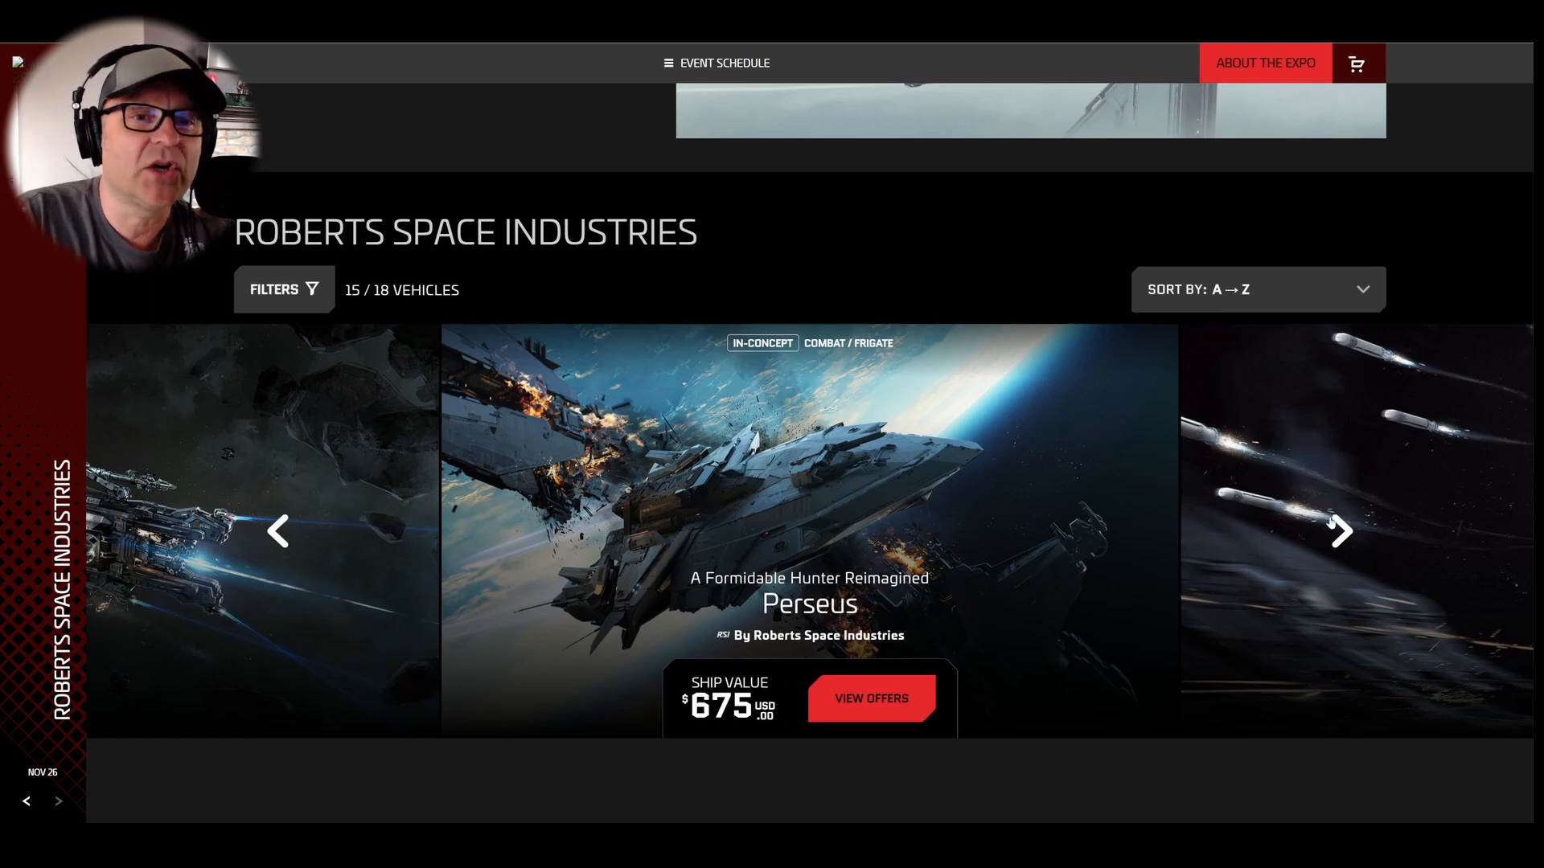
mouse_move(1339, 533)
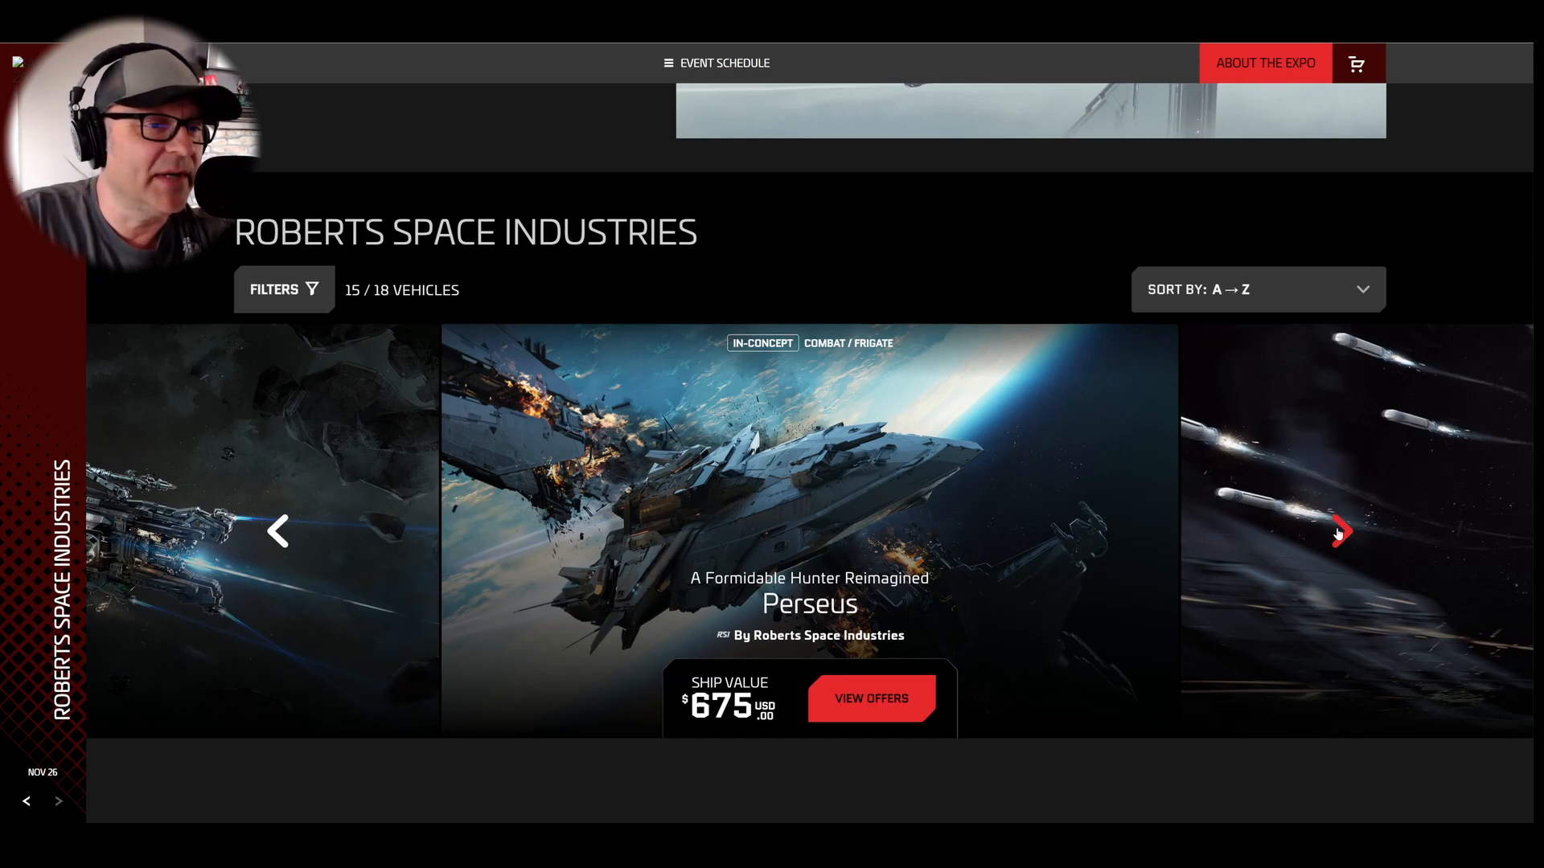
click(1341, 532)
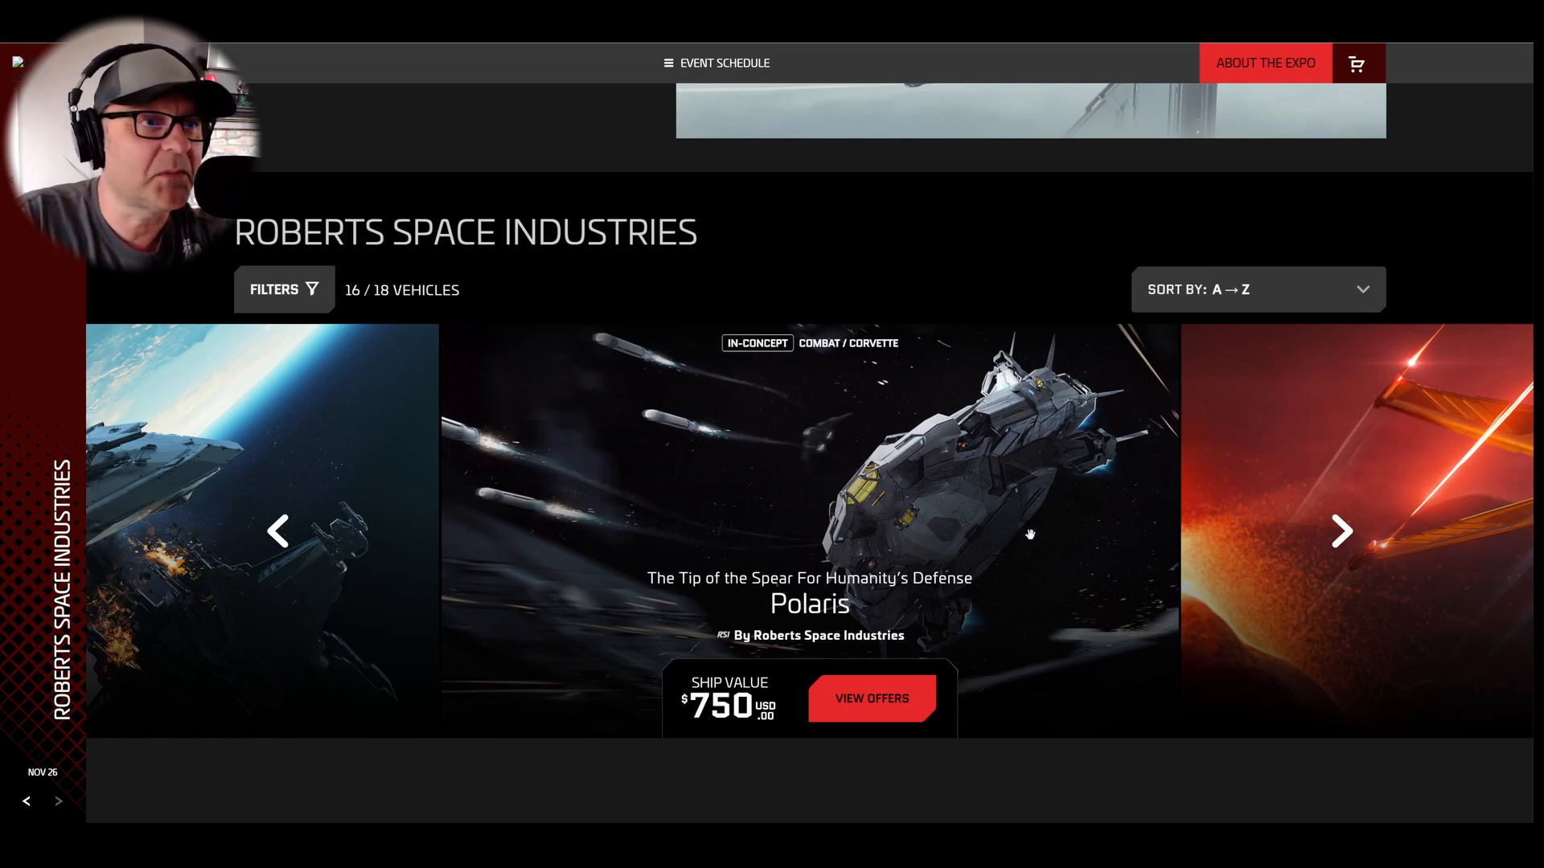
click(1341, 533)
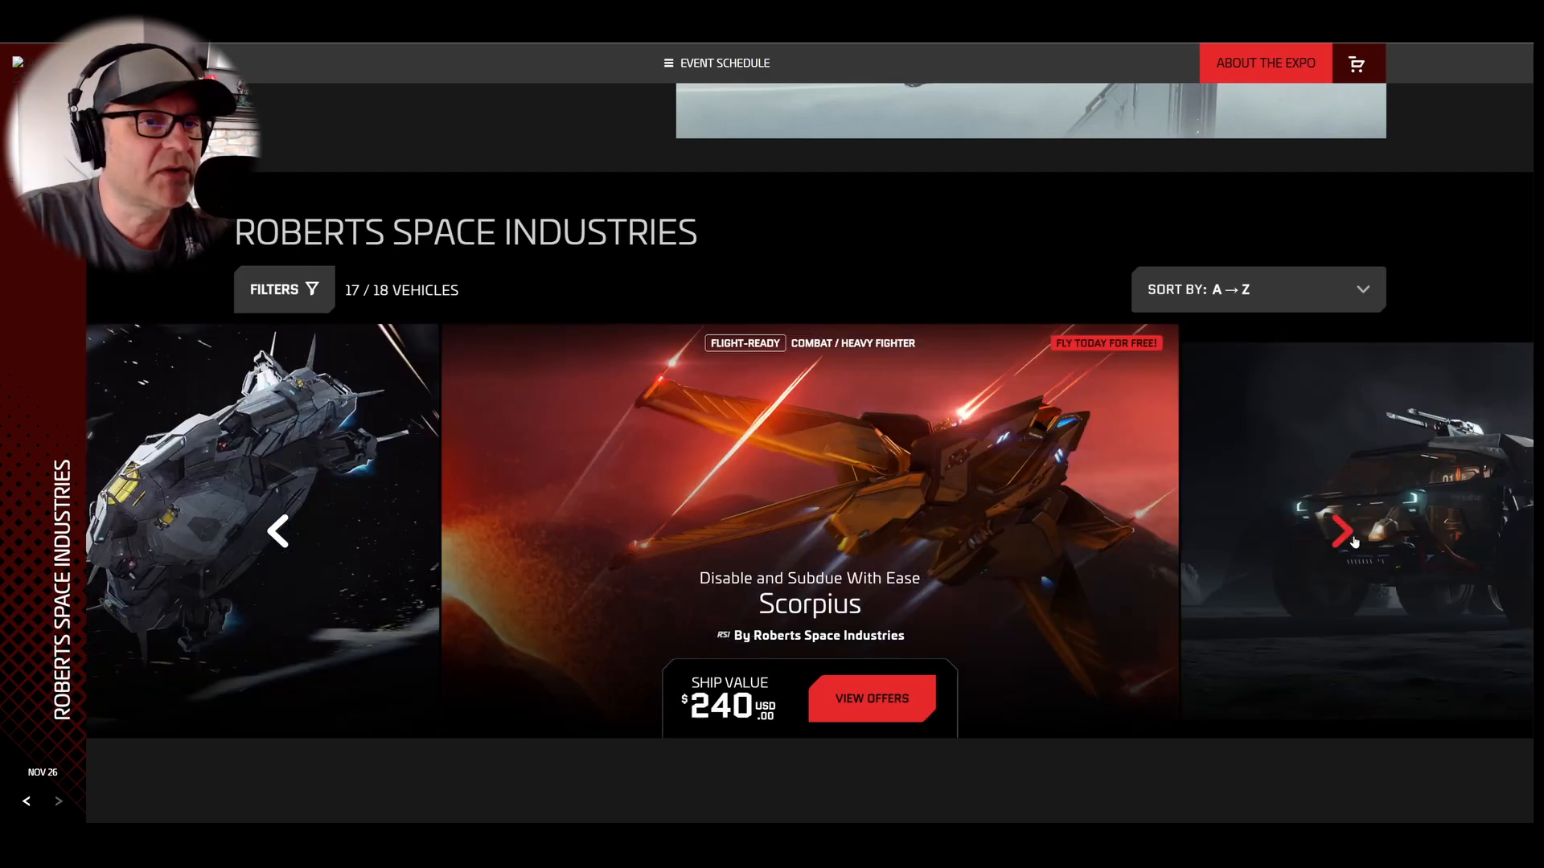
mouse_move(1108, 571)
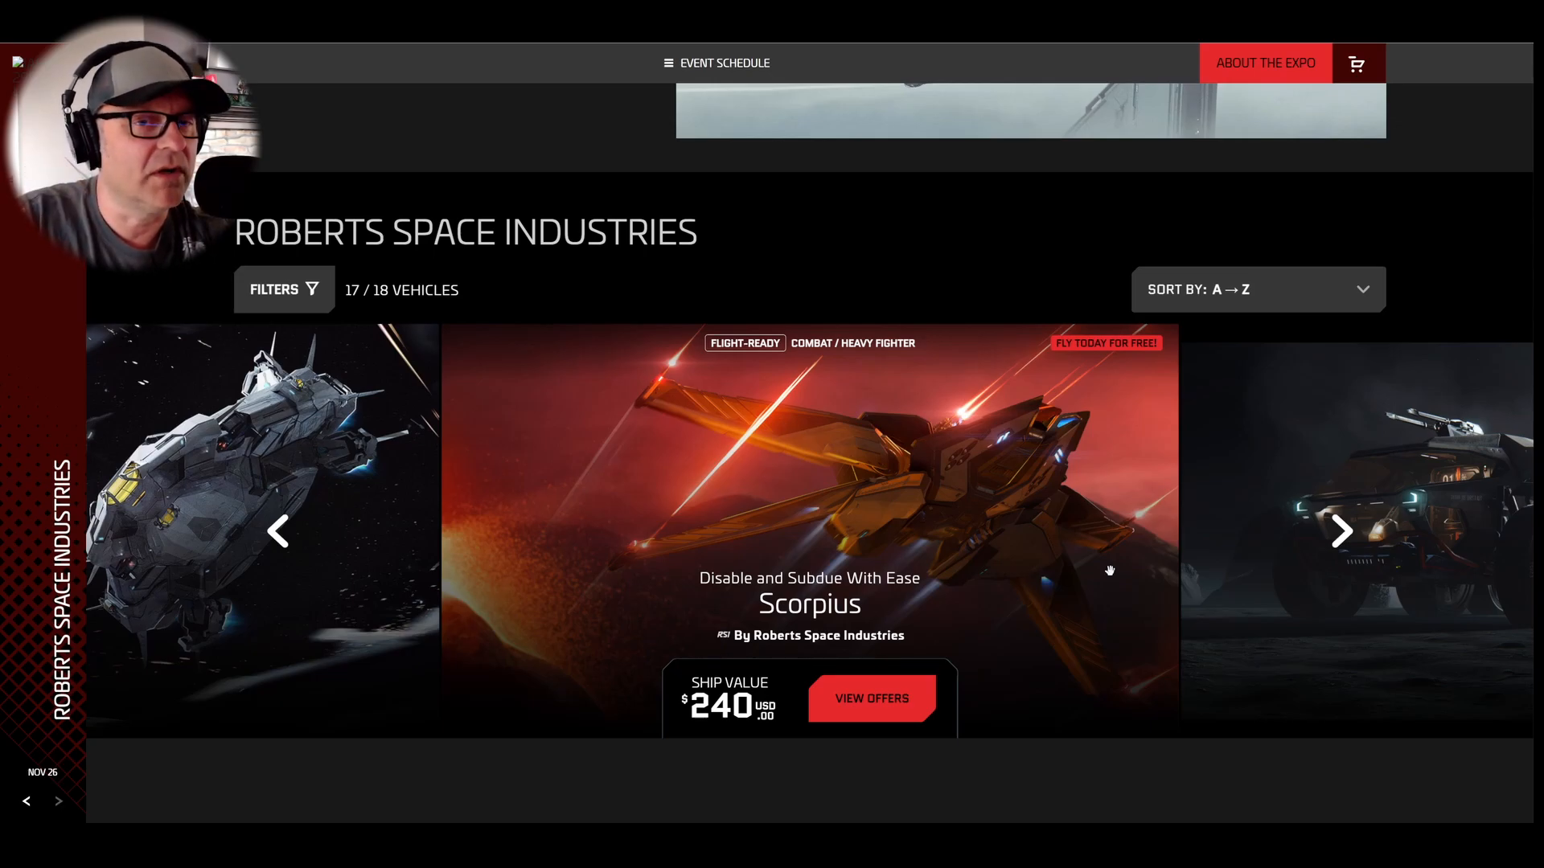
mouse_move(1243, 569)
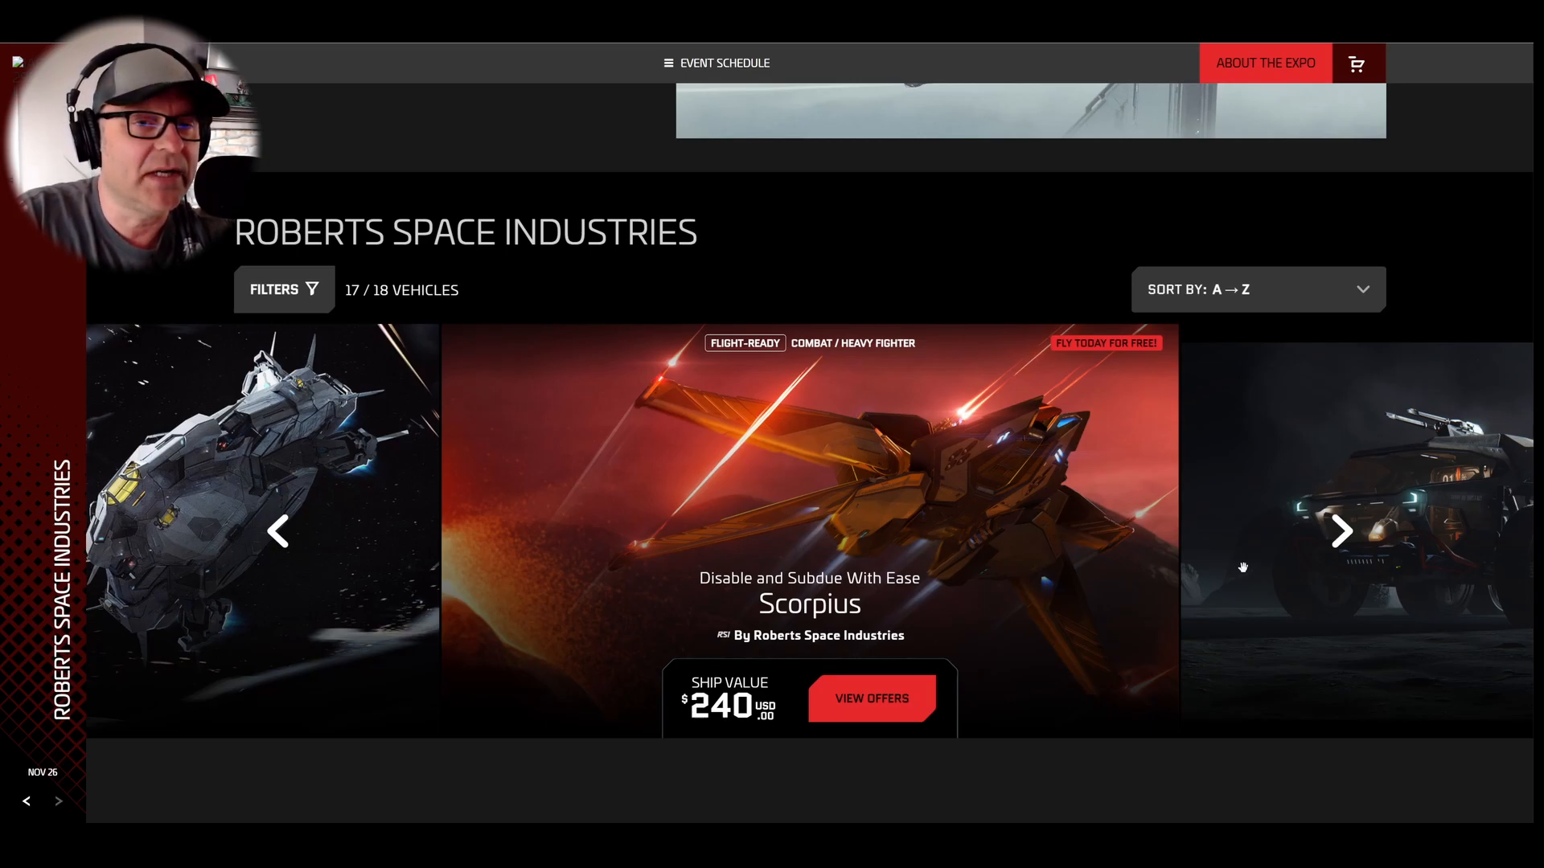
mouse_move(1341, 532)
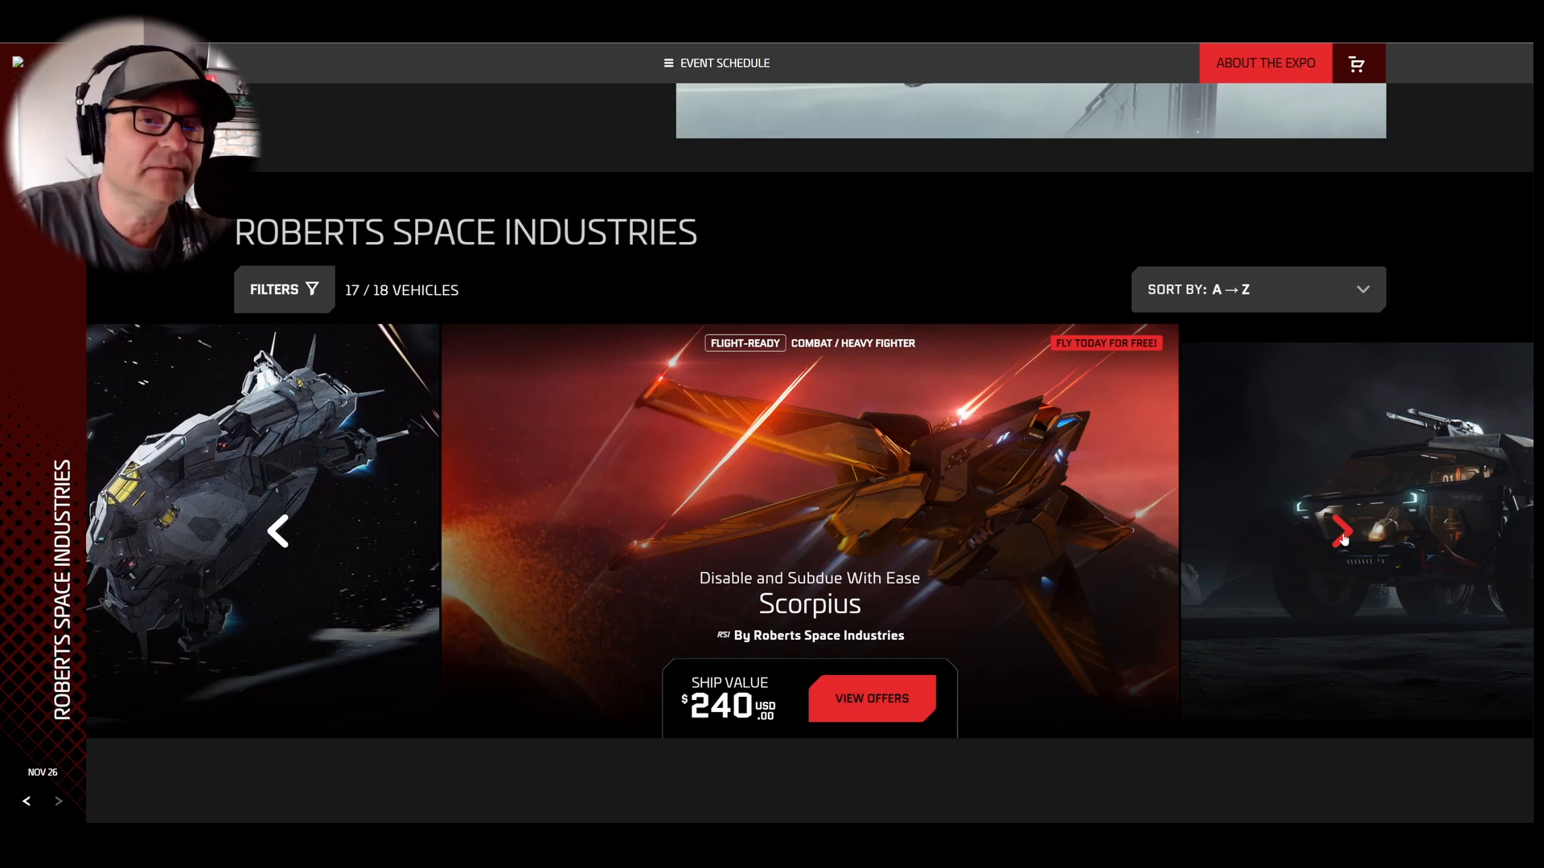
Continue past the Ursa Rover and Apollo Medivac to the Apollo Triage at $250, then switch to the CCU Game site.
click(1341, 532)
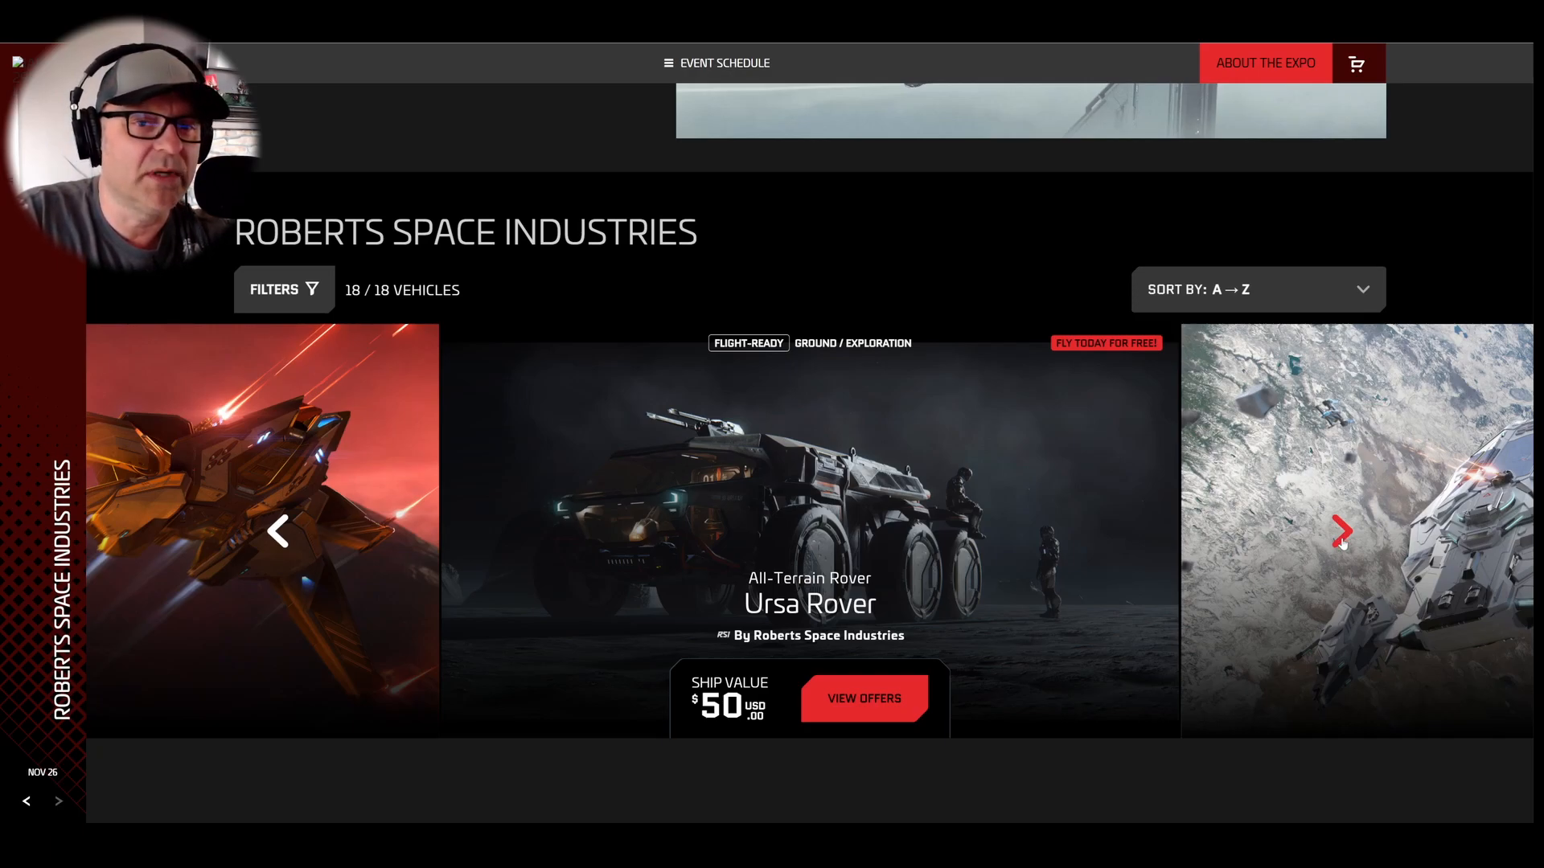
click(1341, 532)
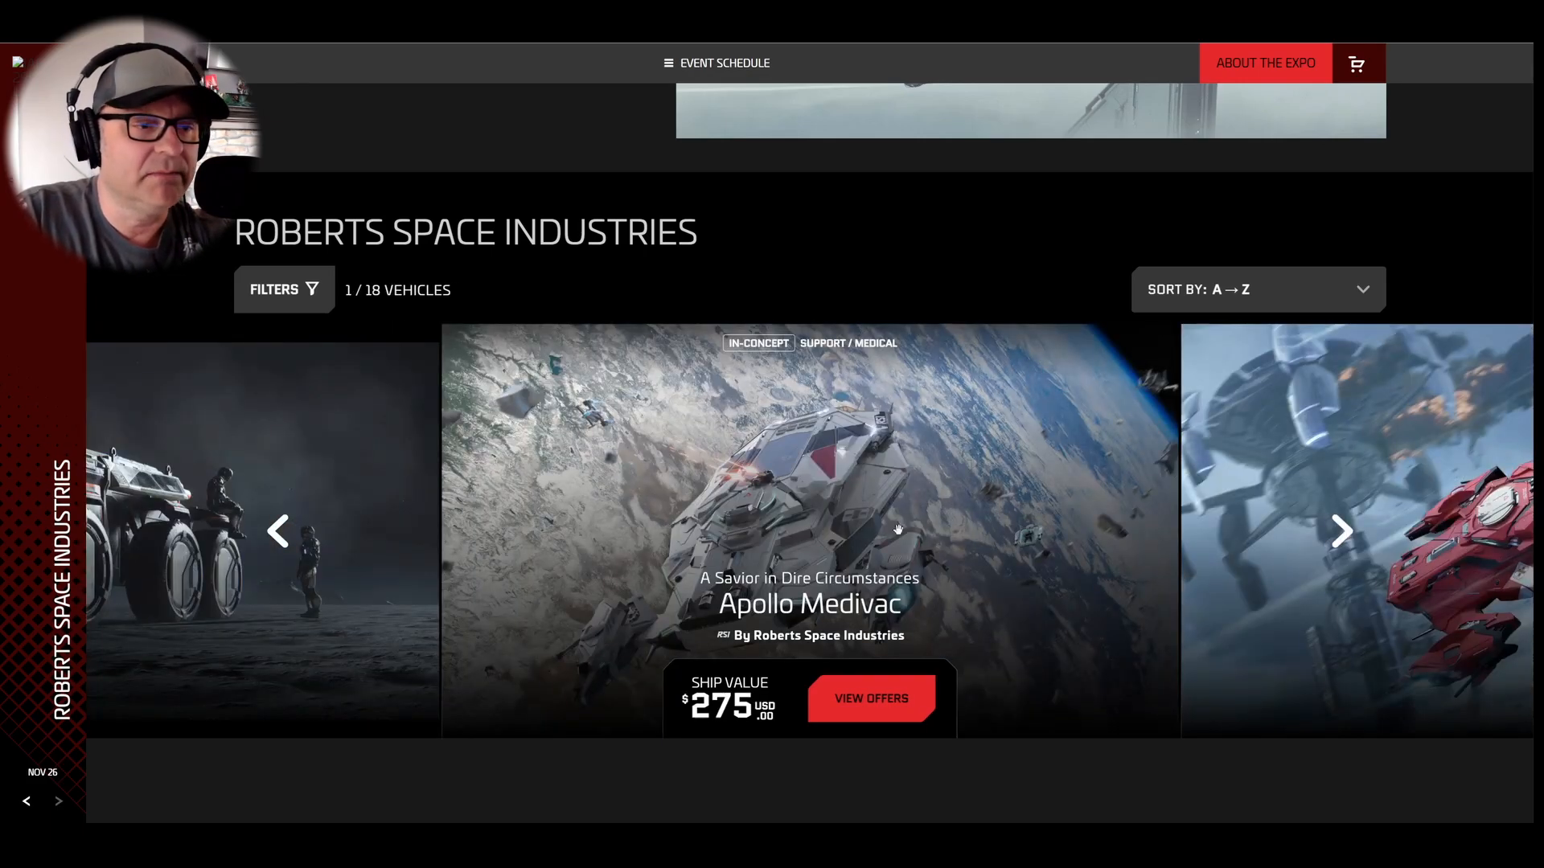
click(1341, 531)
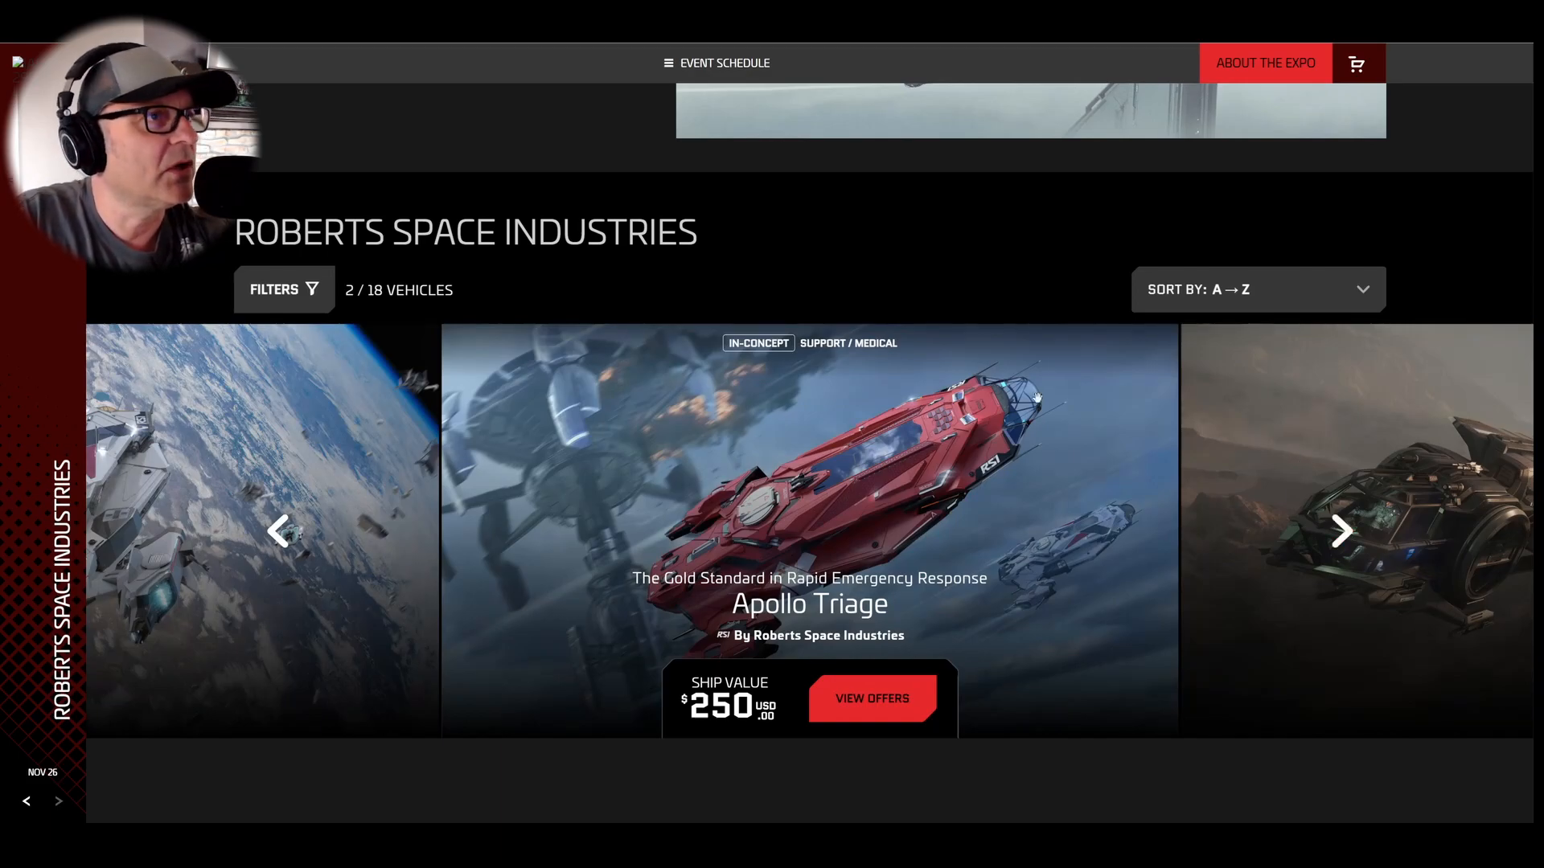
click(278, 531)
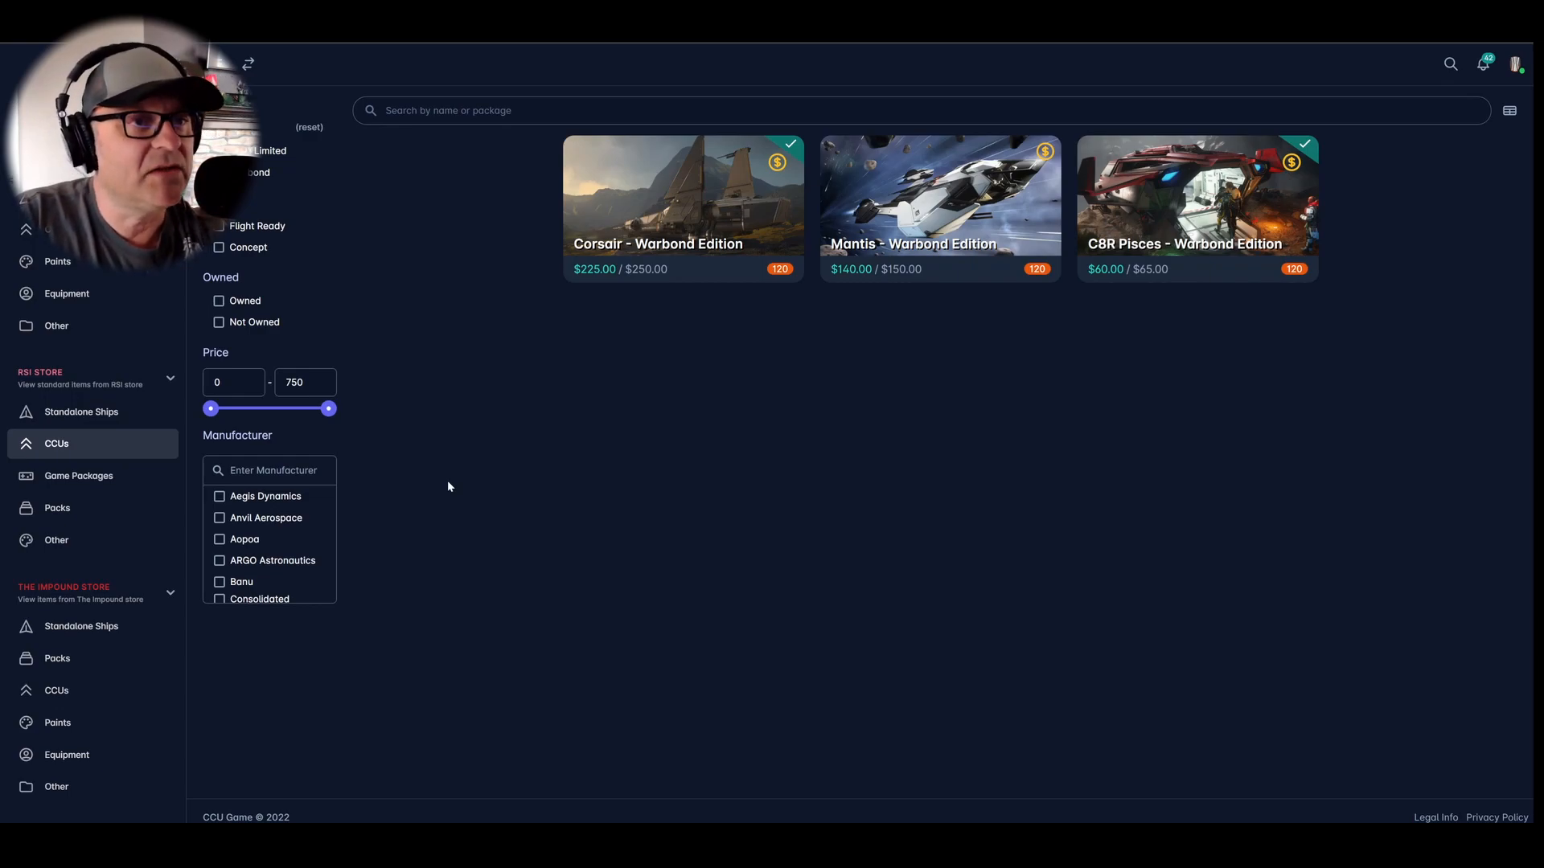
mouse_move(909, 318)
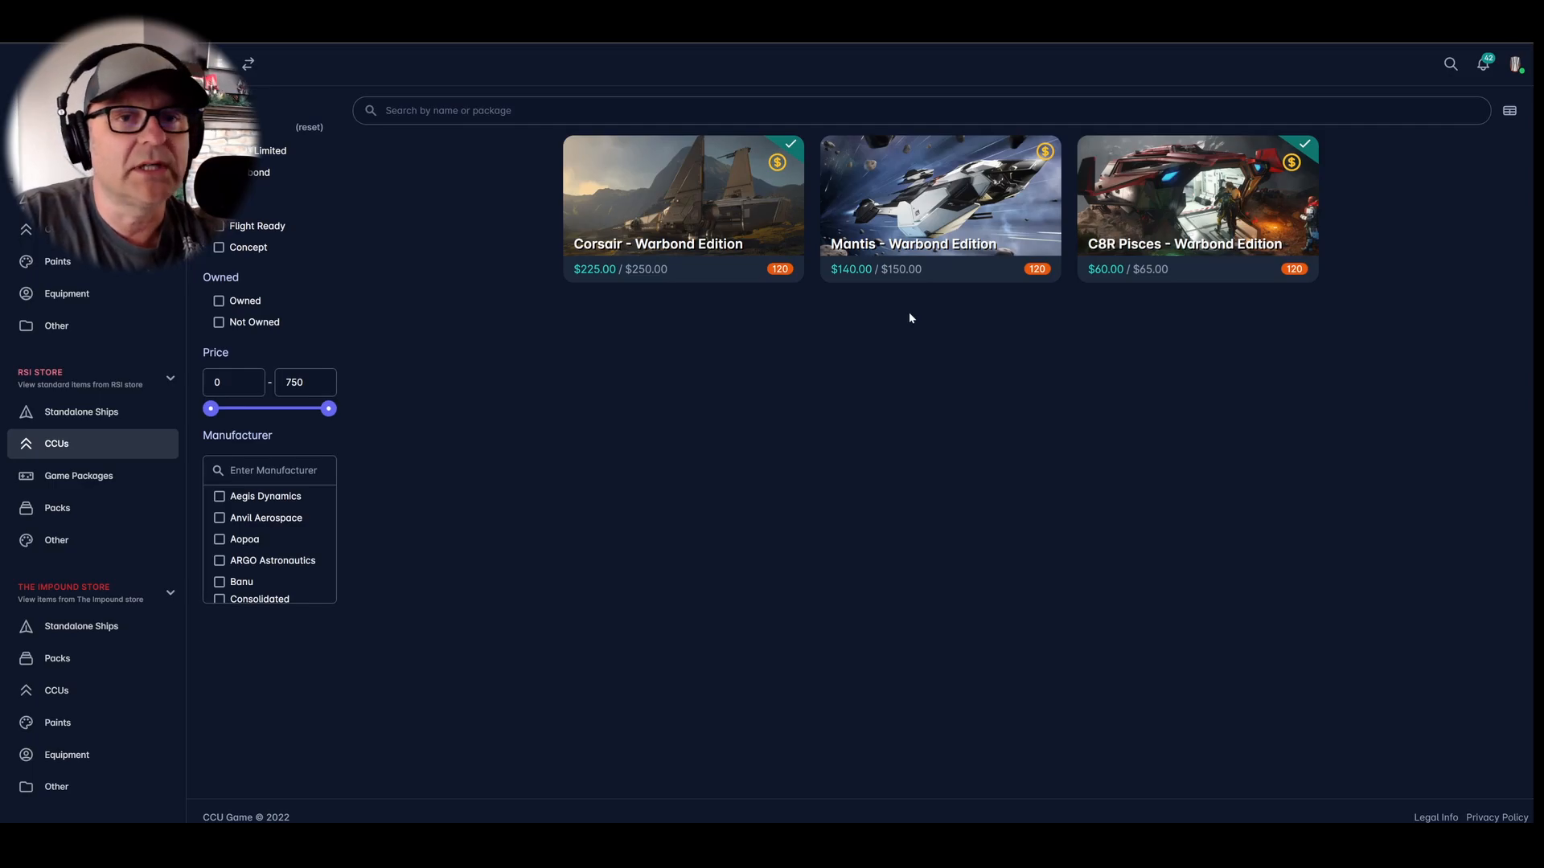
Open the Mantis Warbond Edition upgrade card with its source-ship dialog.
click(938, 207)
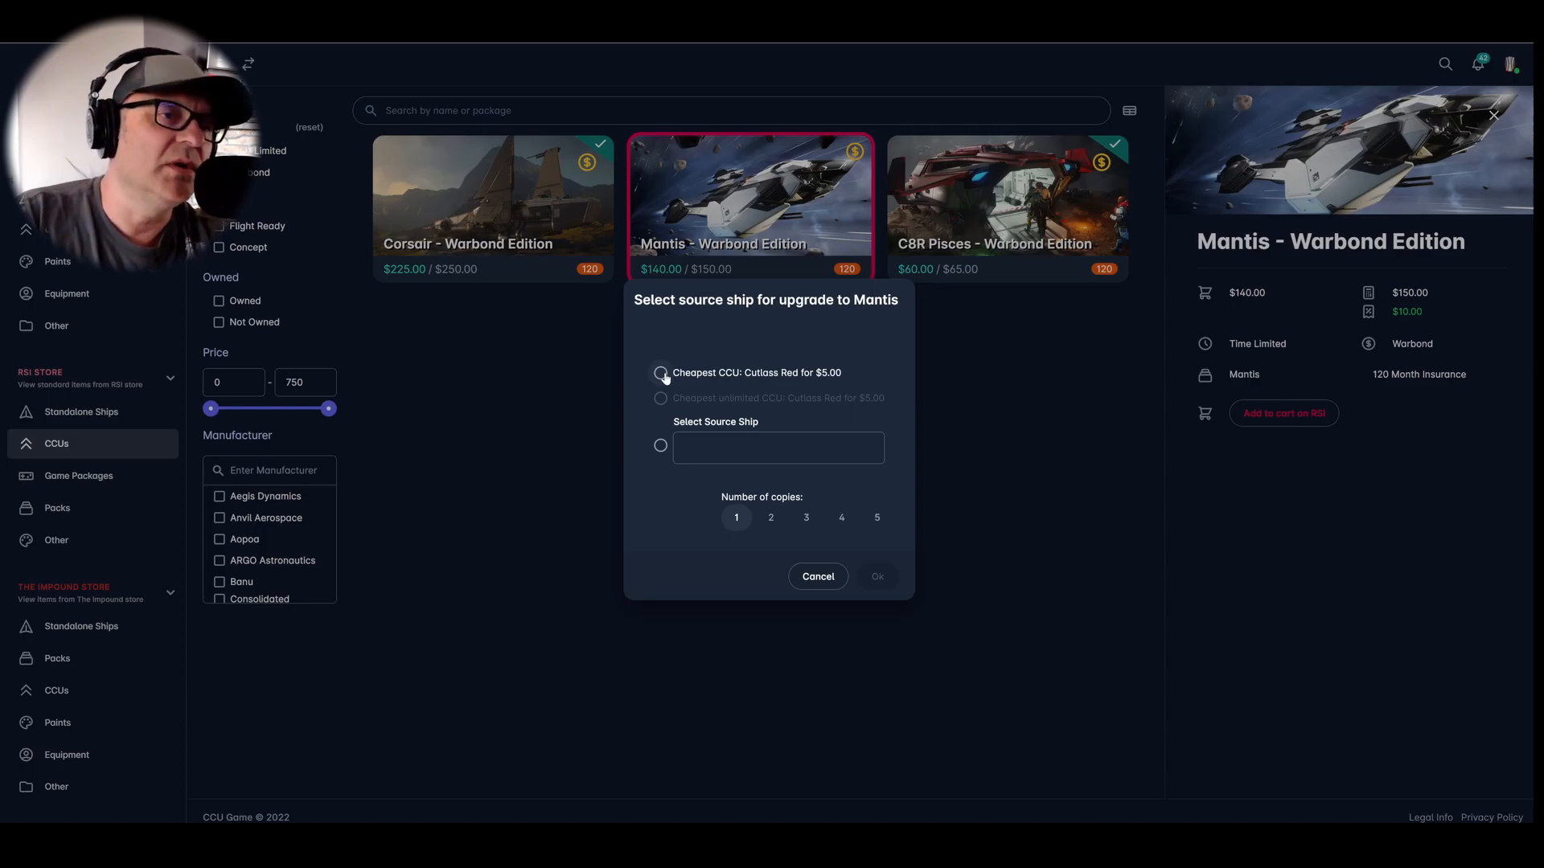
Pick the cheapest Cutlass Red $5.00 CCU as source, then cancel the dialog.
click(659, 371)
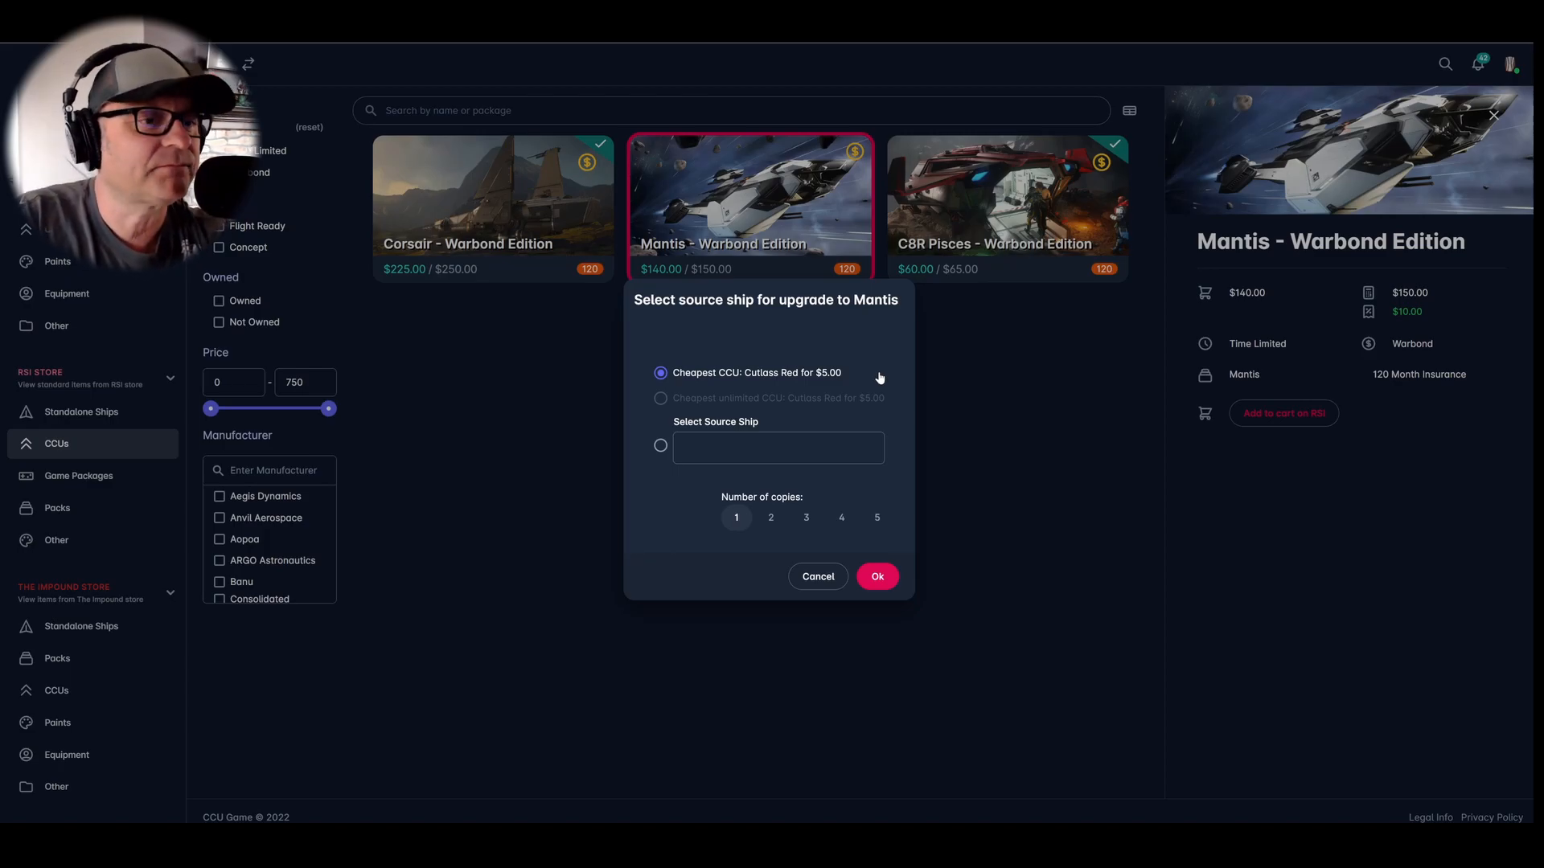
mouse_move(829, 574)
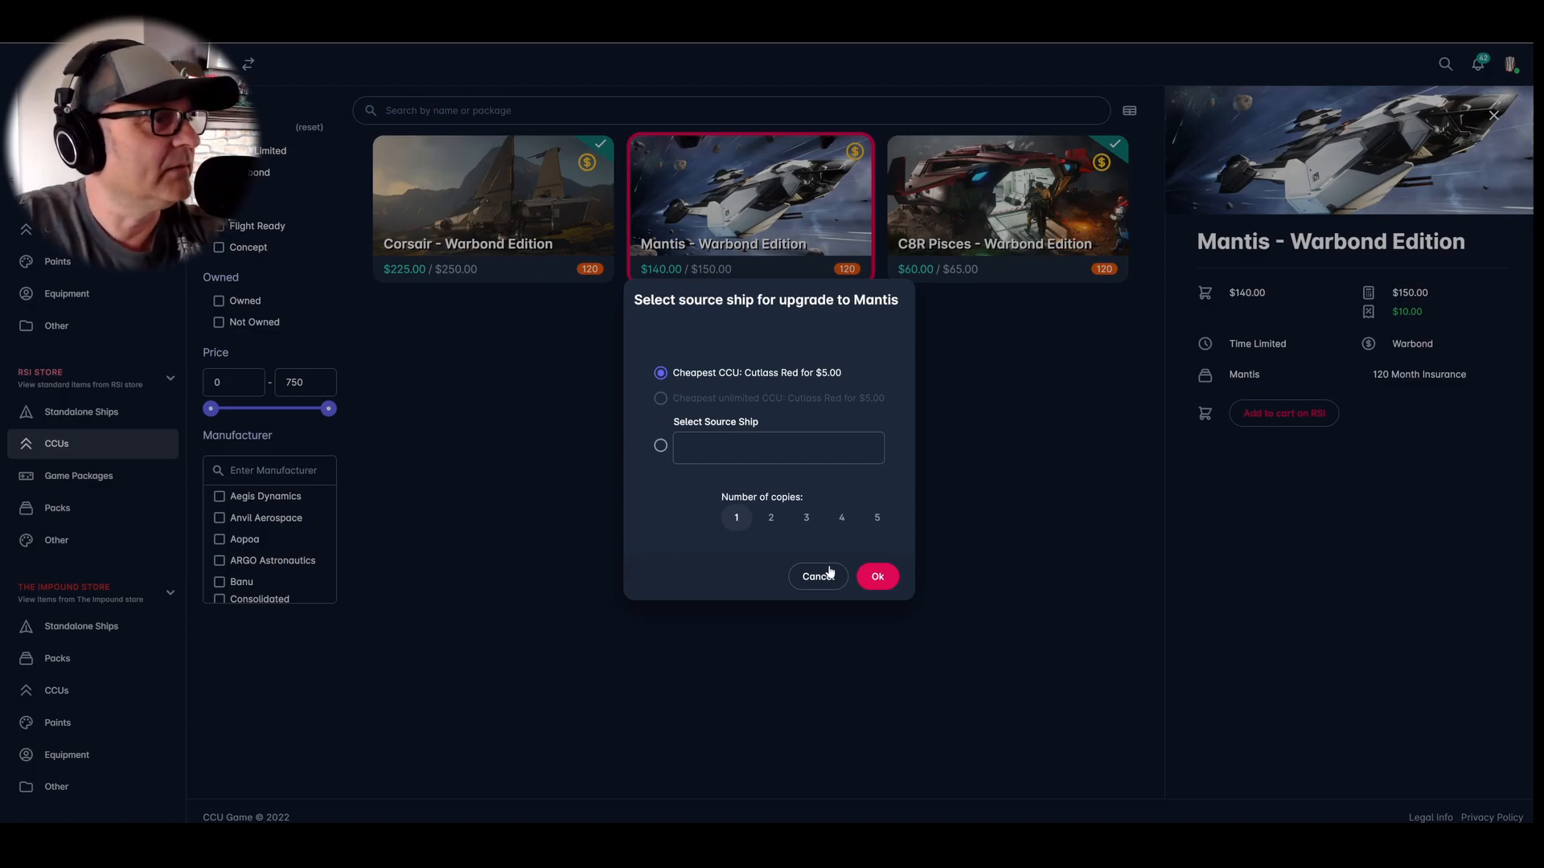
click(816, 575)
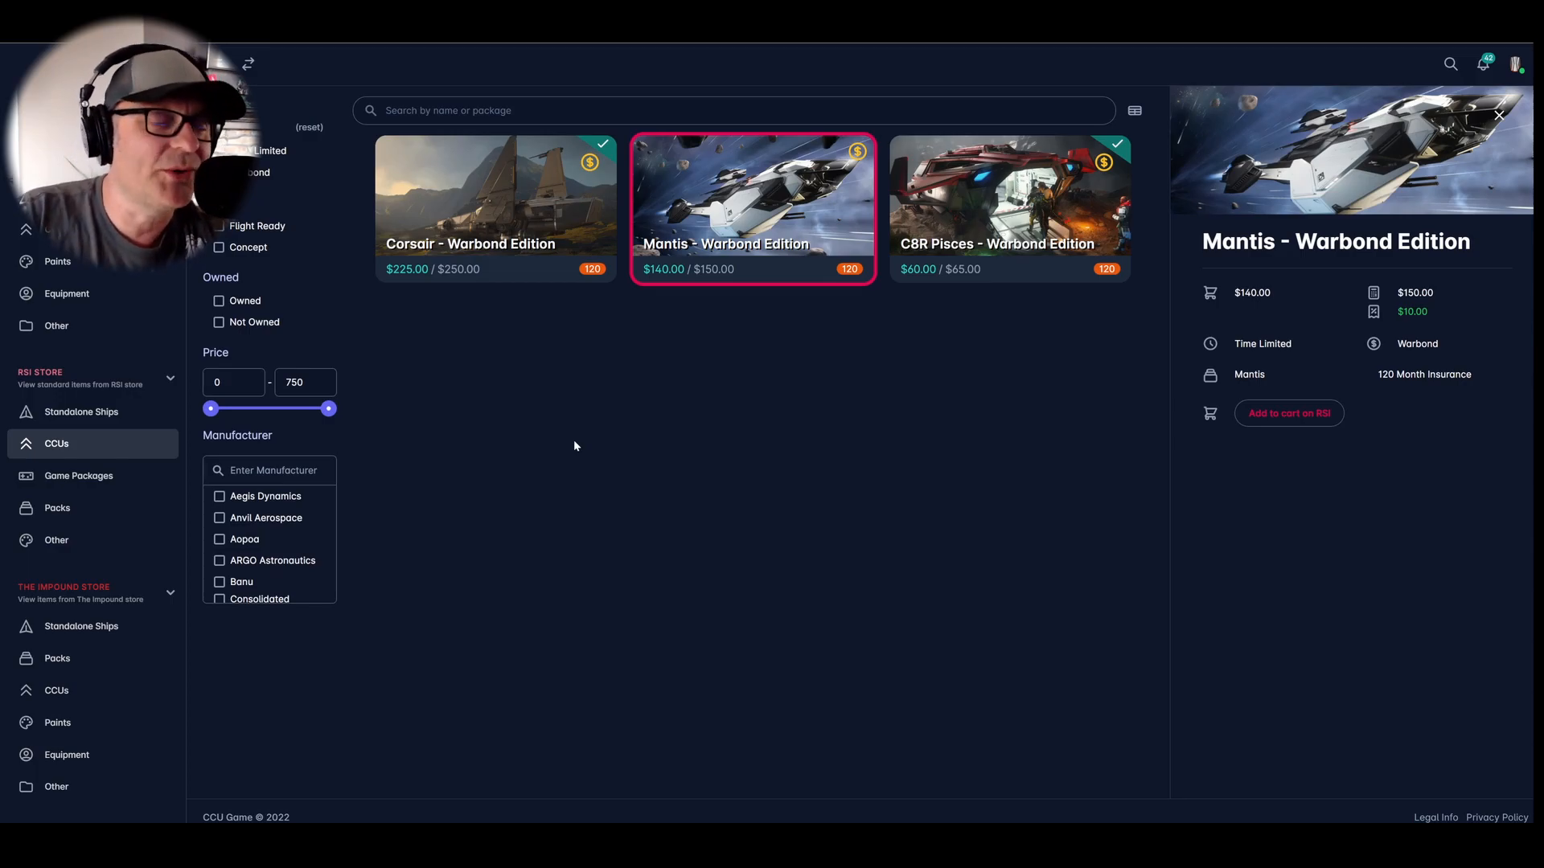
mouse_move(550, 414)
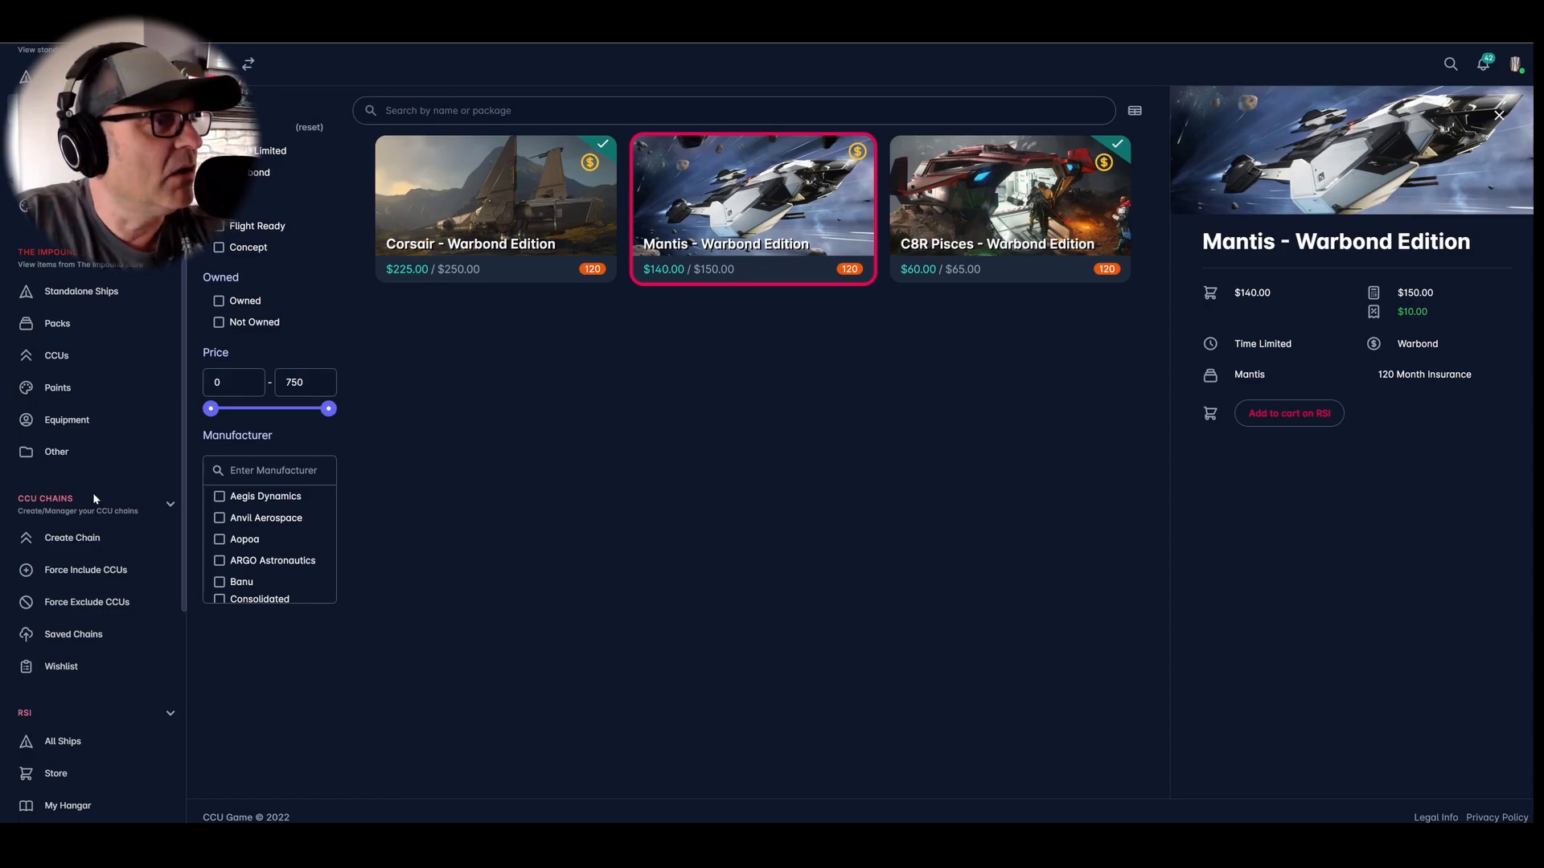
Open the Create Chain page under CCU Chains.
click(73, 537)
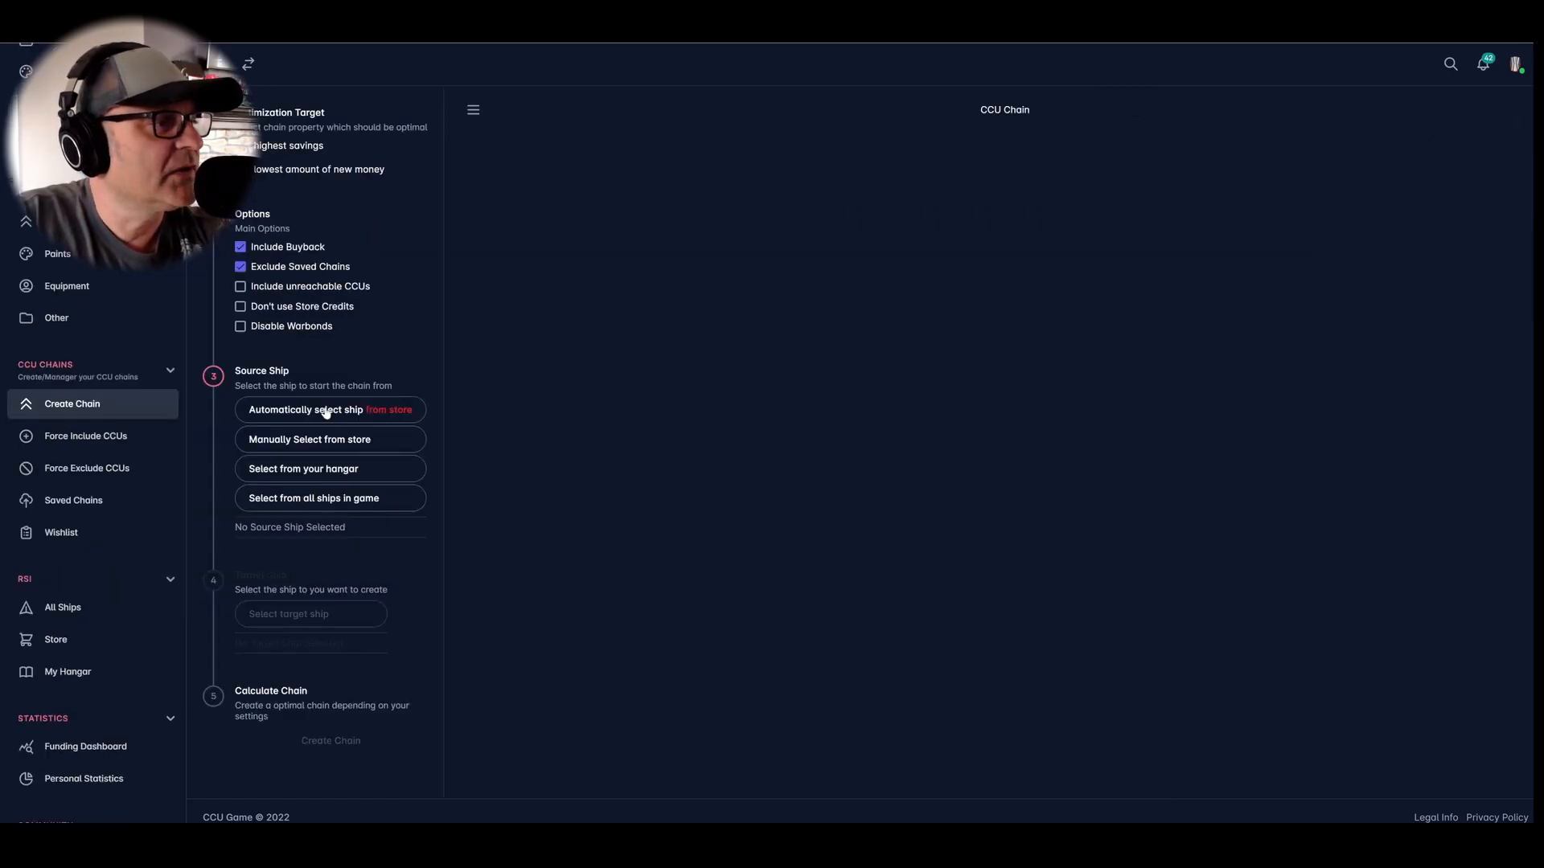
Set the hangar Expanse as the chain's source ship and bring up the target ship list.
click(330, 410)
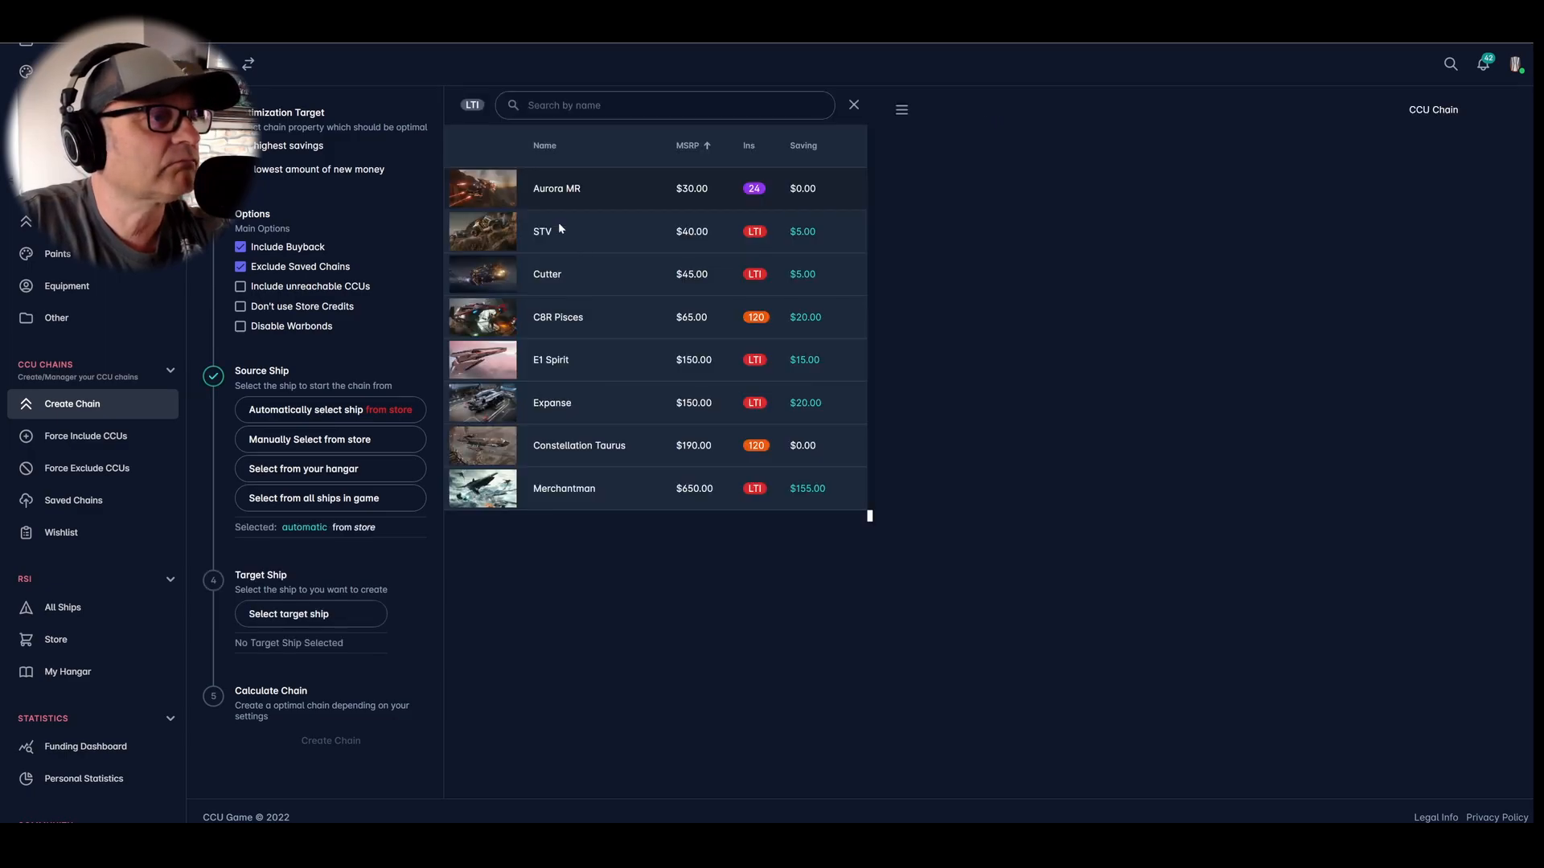
mouse_move(509, 374)
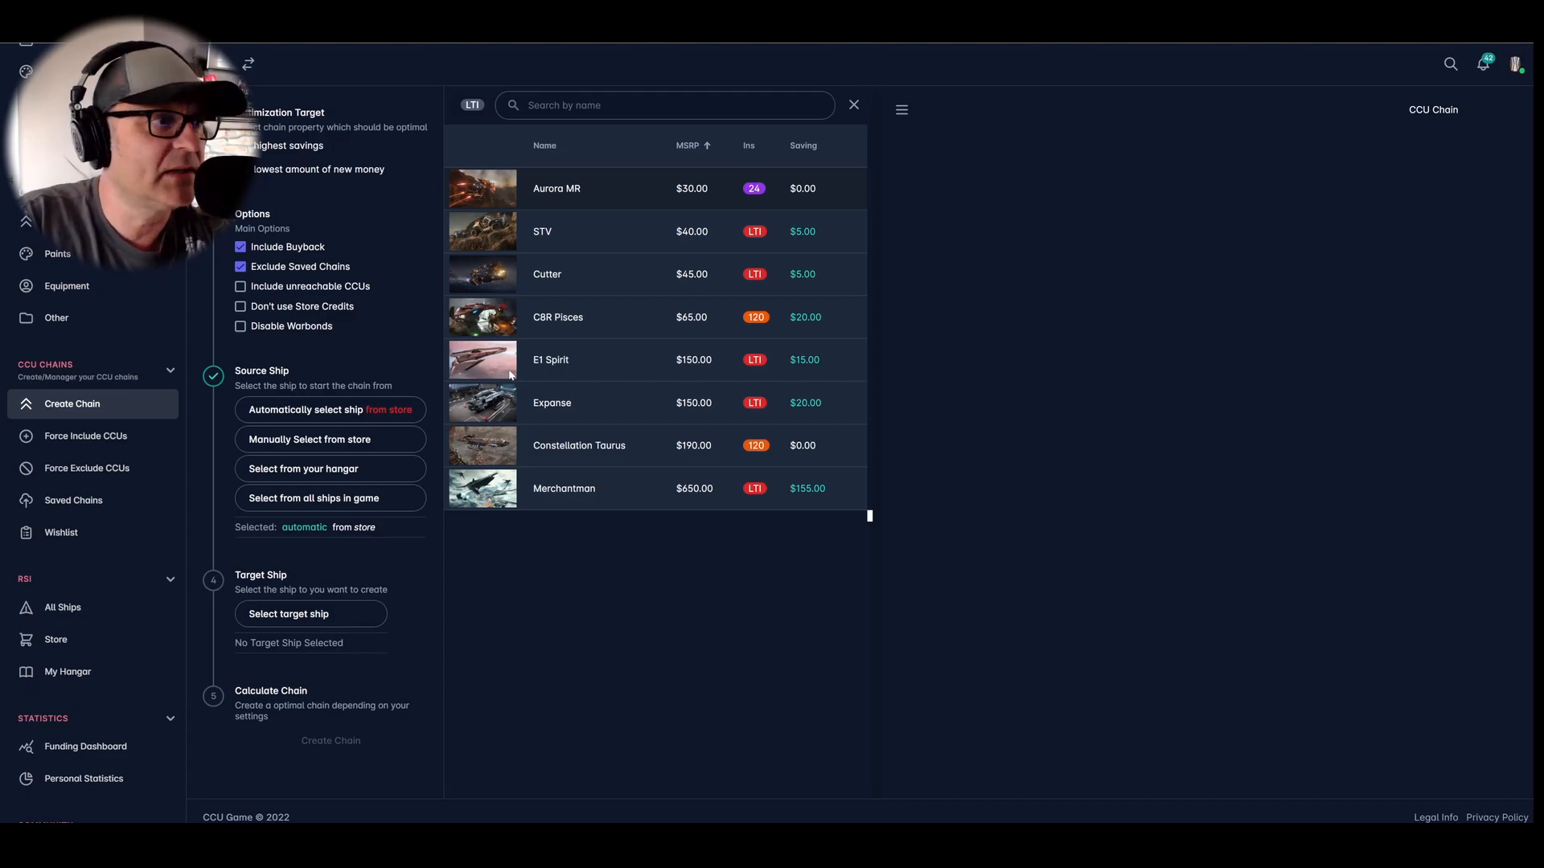
click(552, 402)
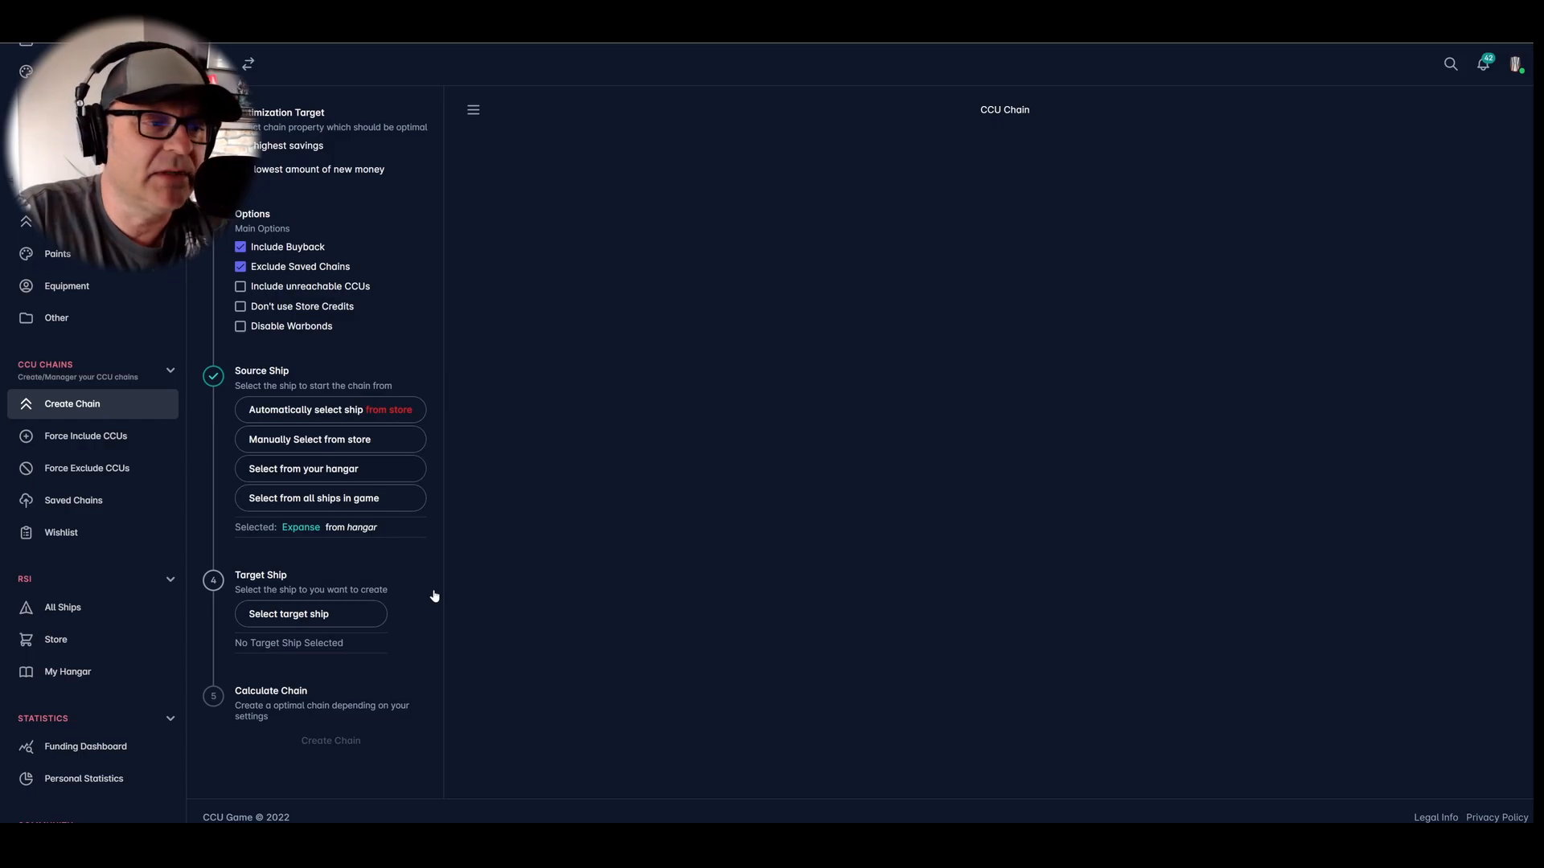
click(310, 613)
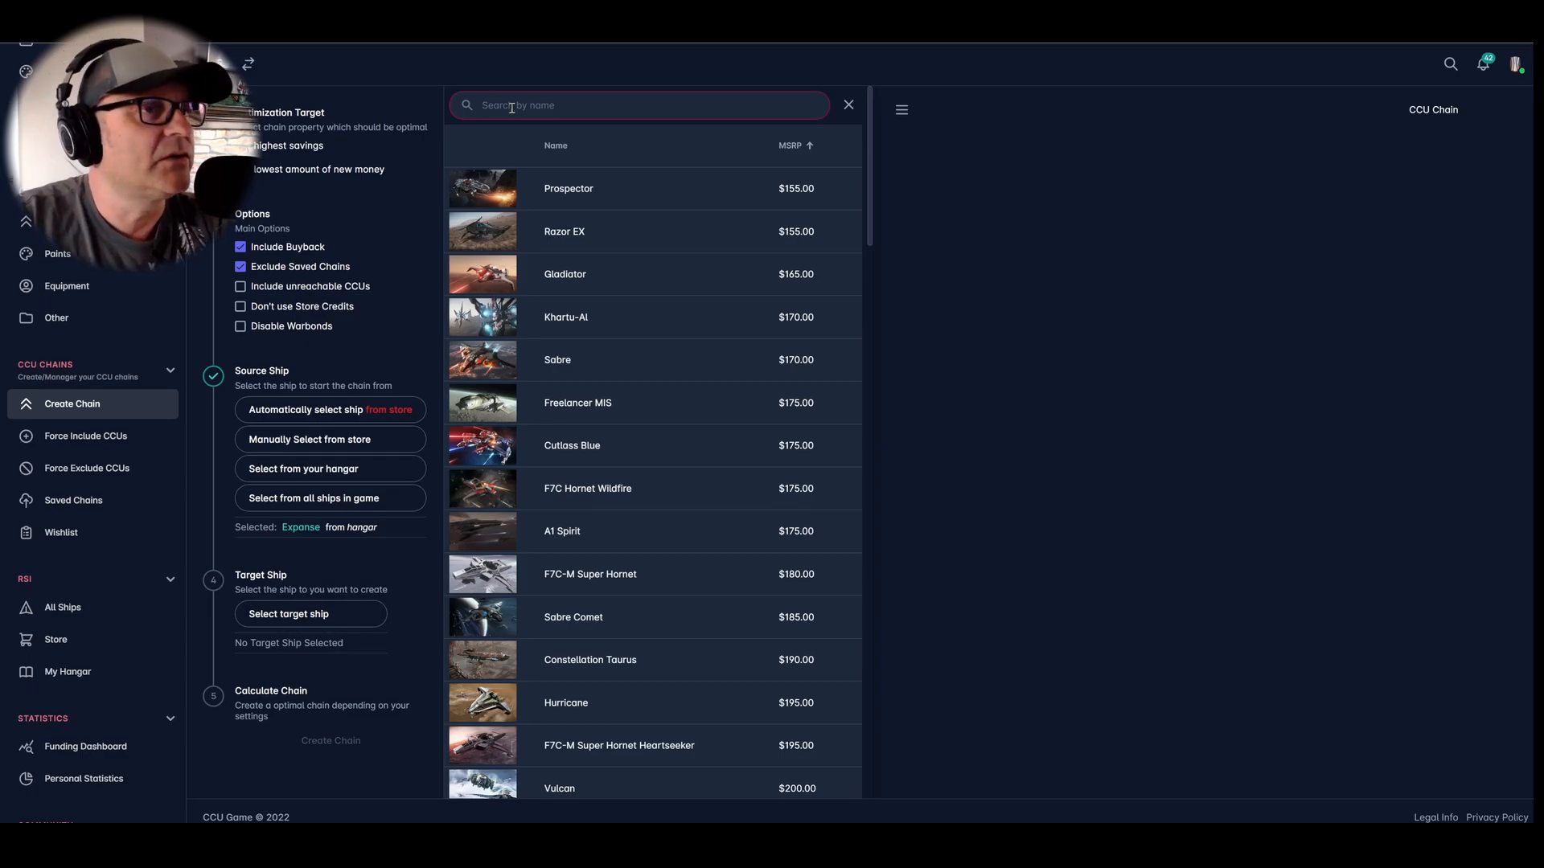
Search for and choose the Orion as target, yielding a $510 chain saving $65.
text(Orion)
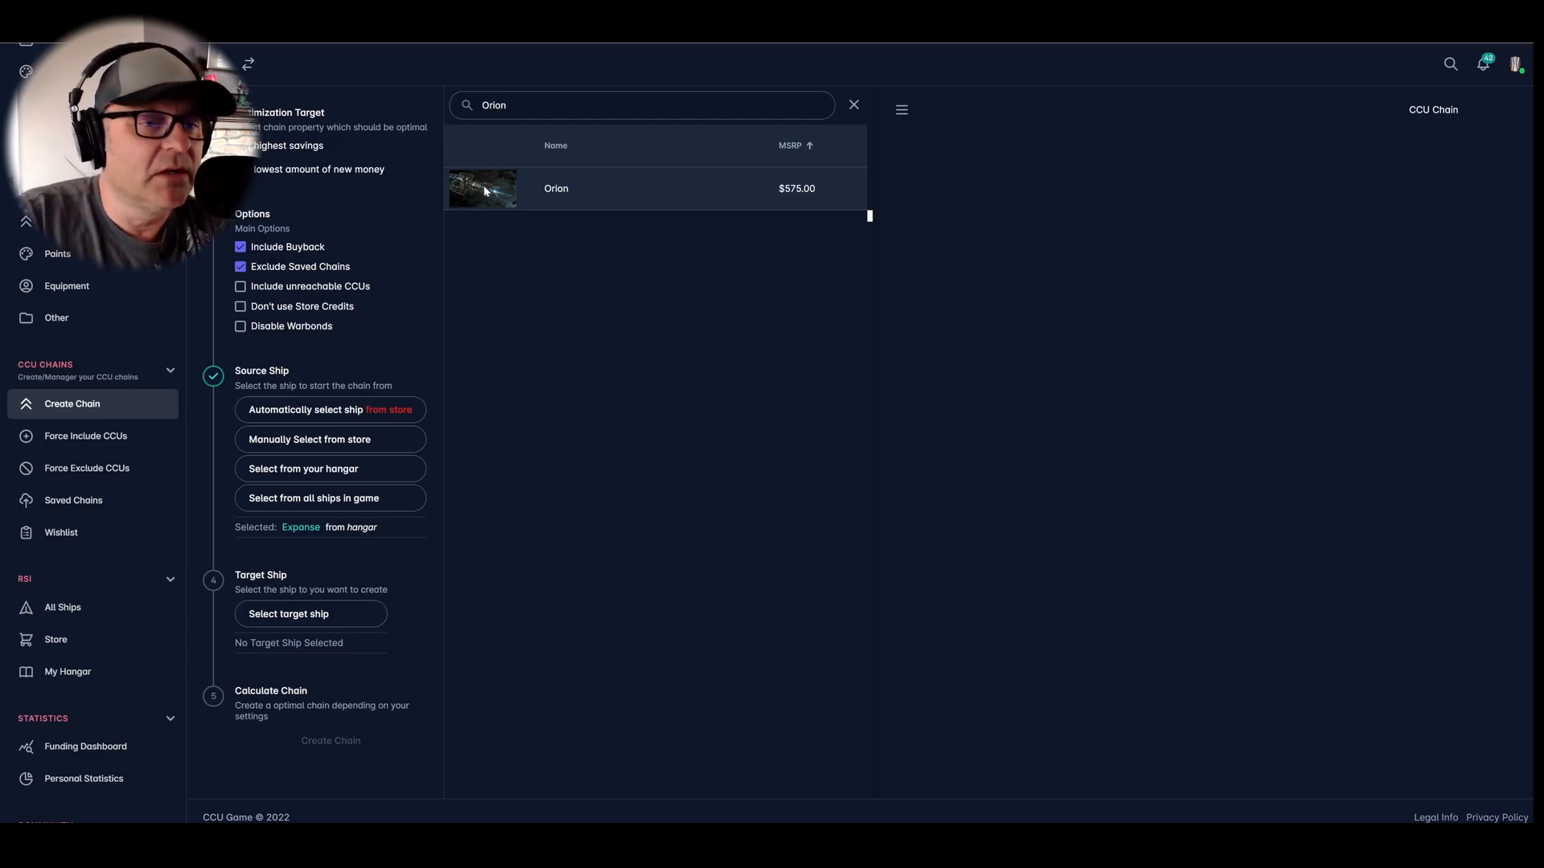
click(554, 188)
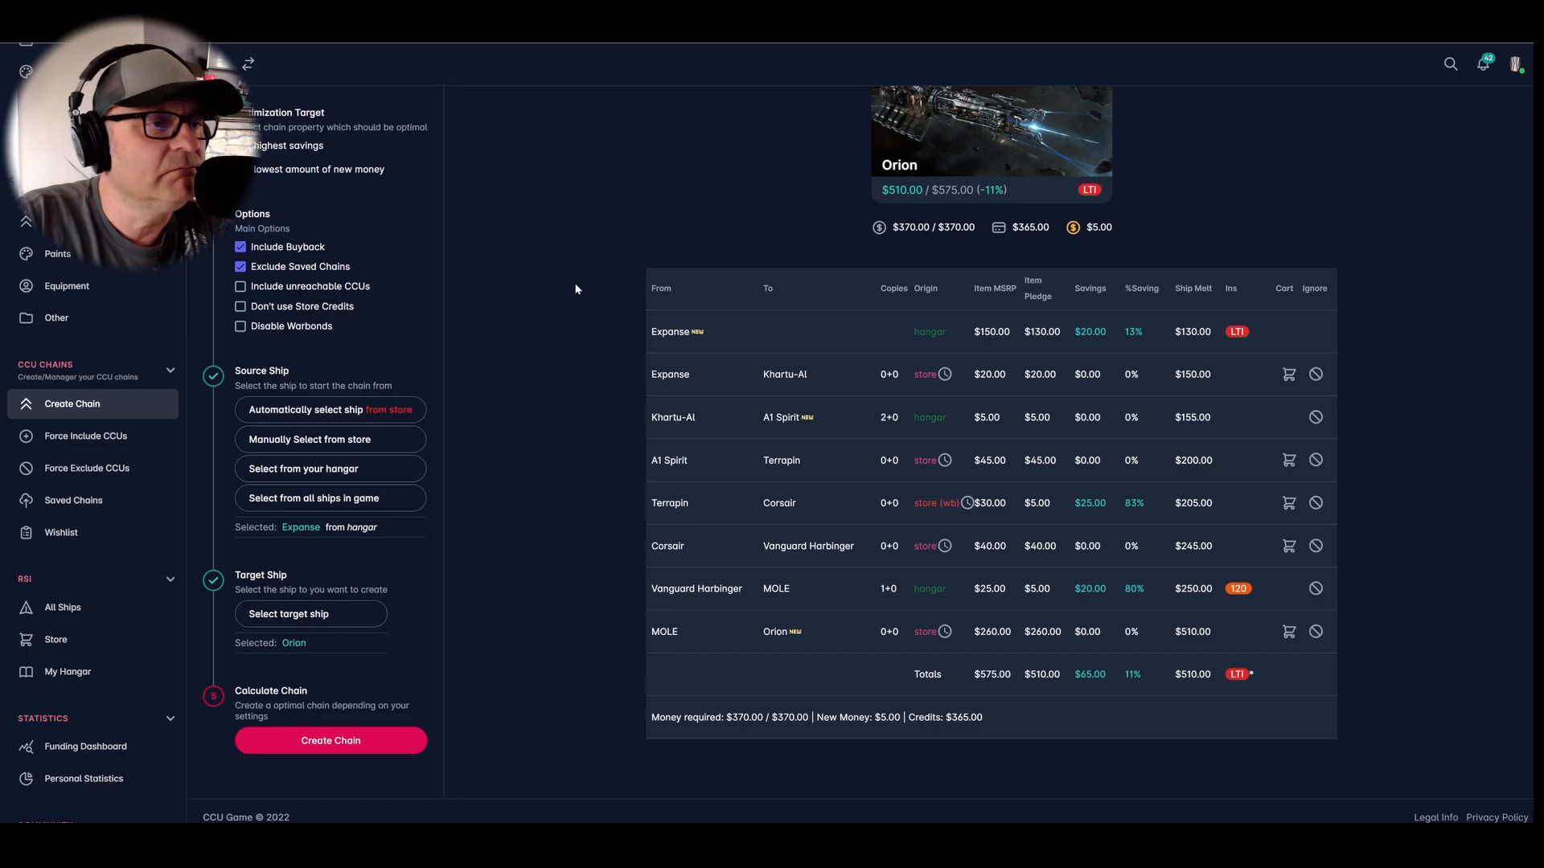
mouse_move(814, 617)
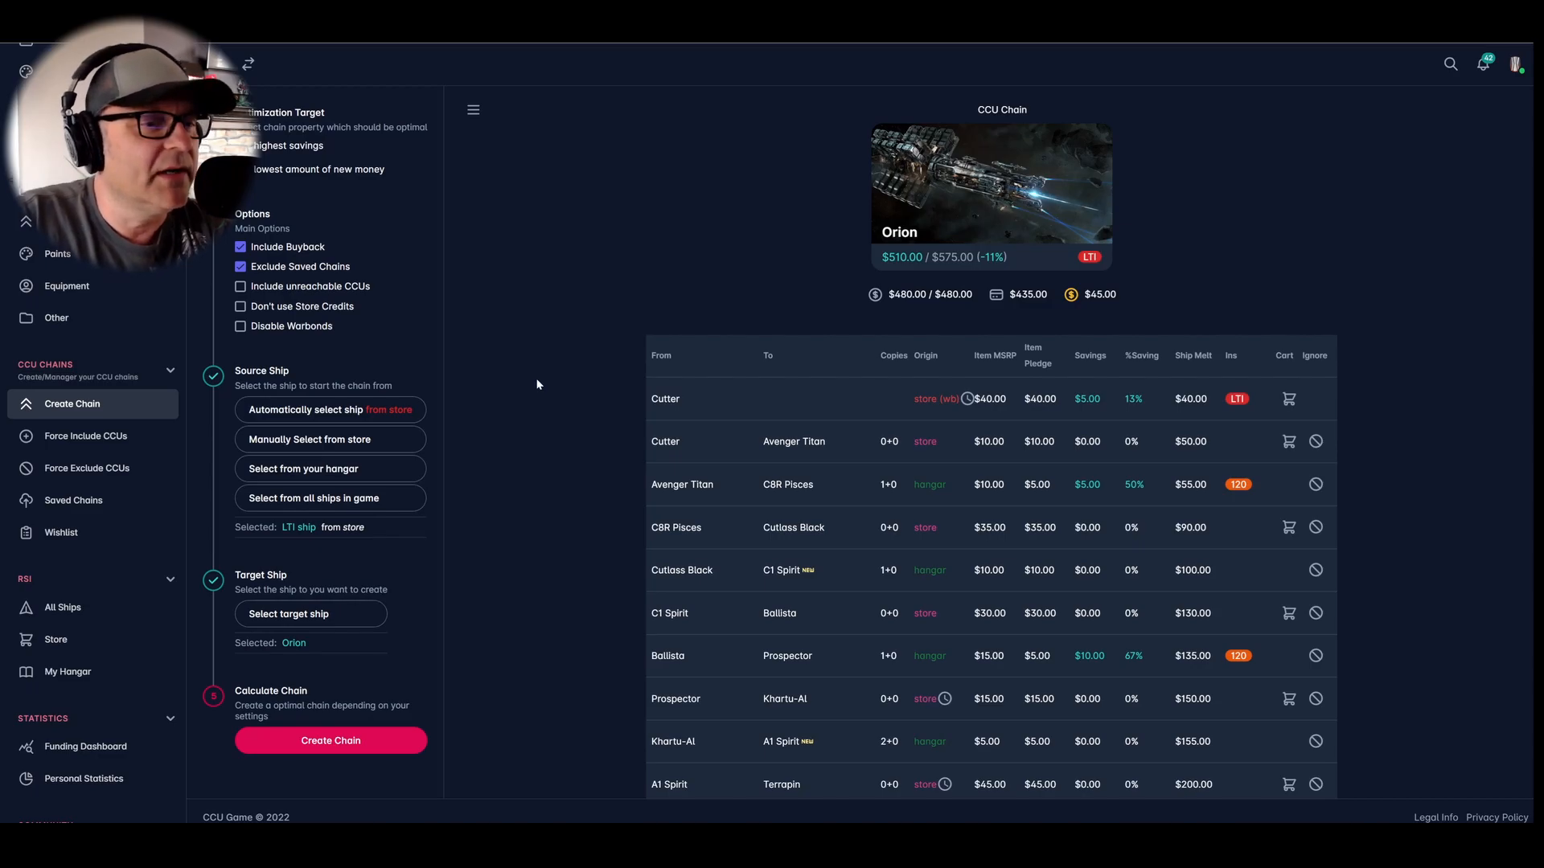
Browse the Origin Jumpworks store ships, then reopen the chain's ship selection list.
scroll(down, 3)
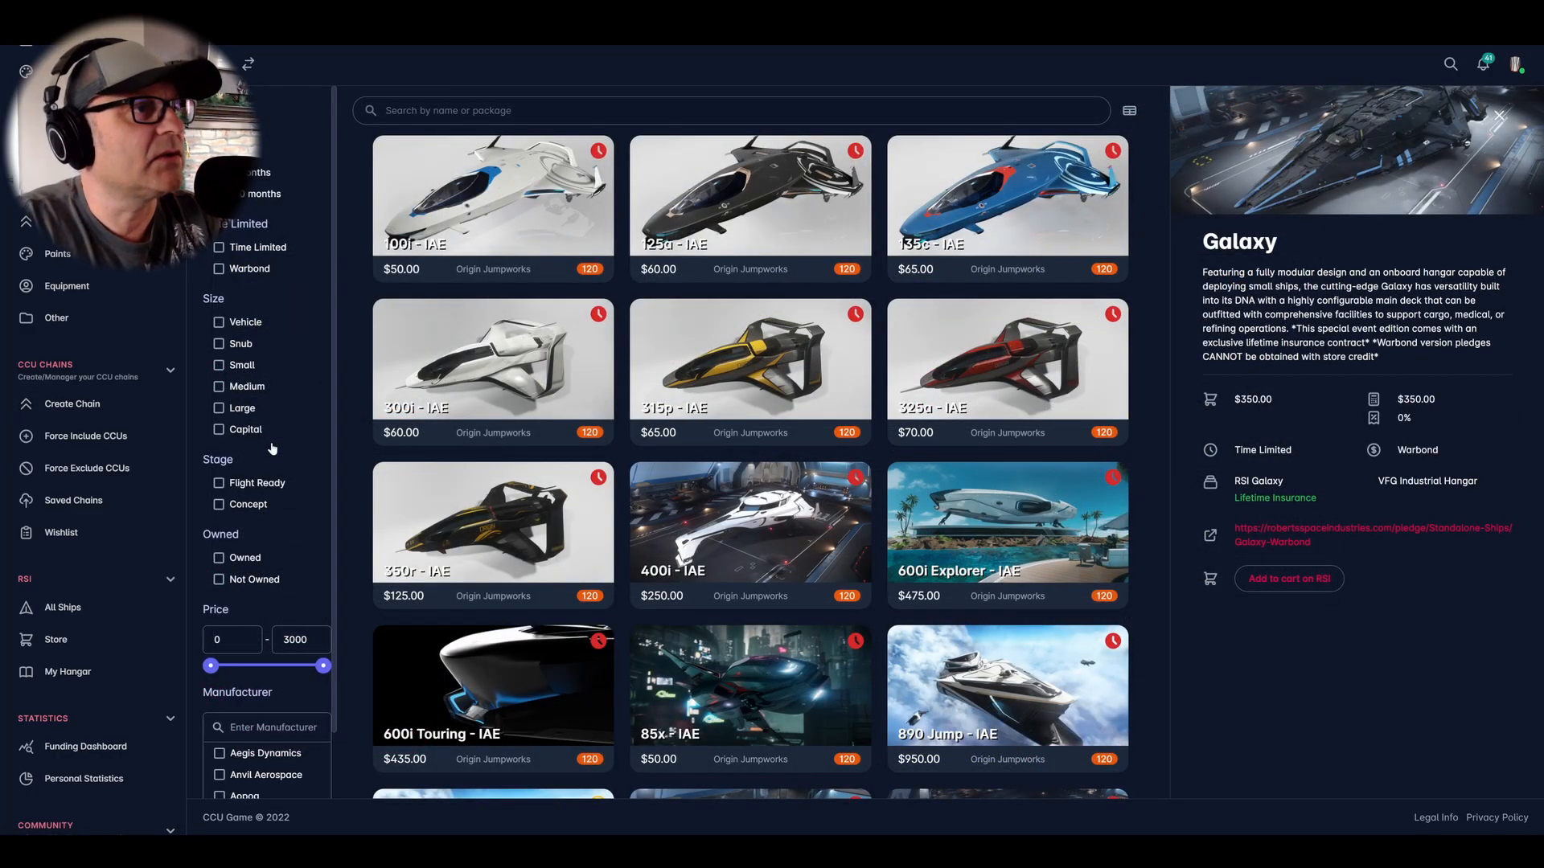
click(72, 403)
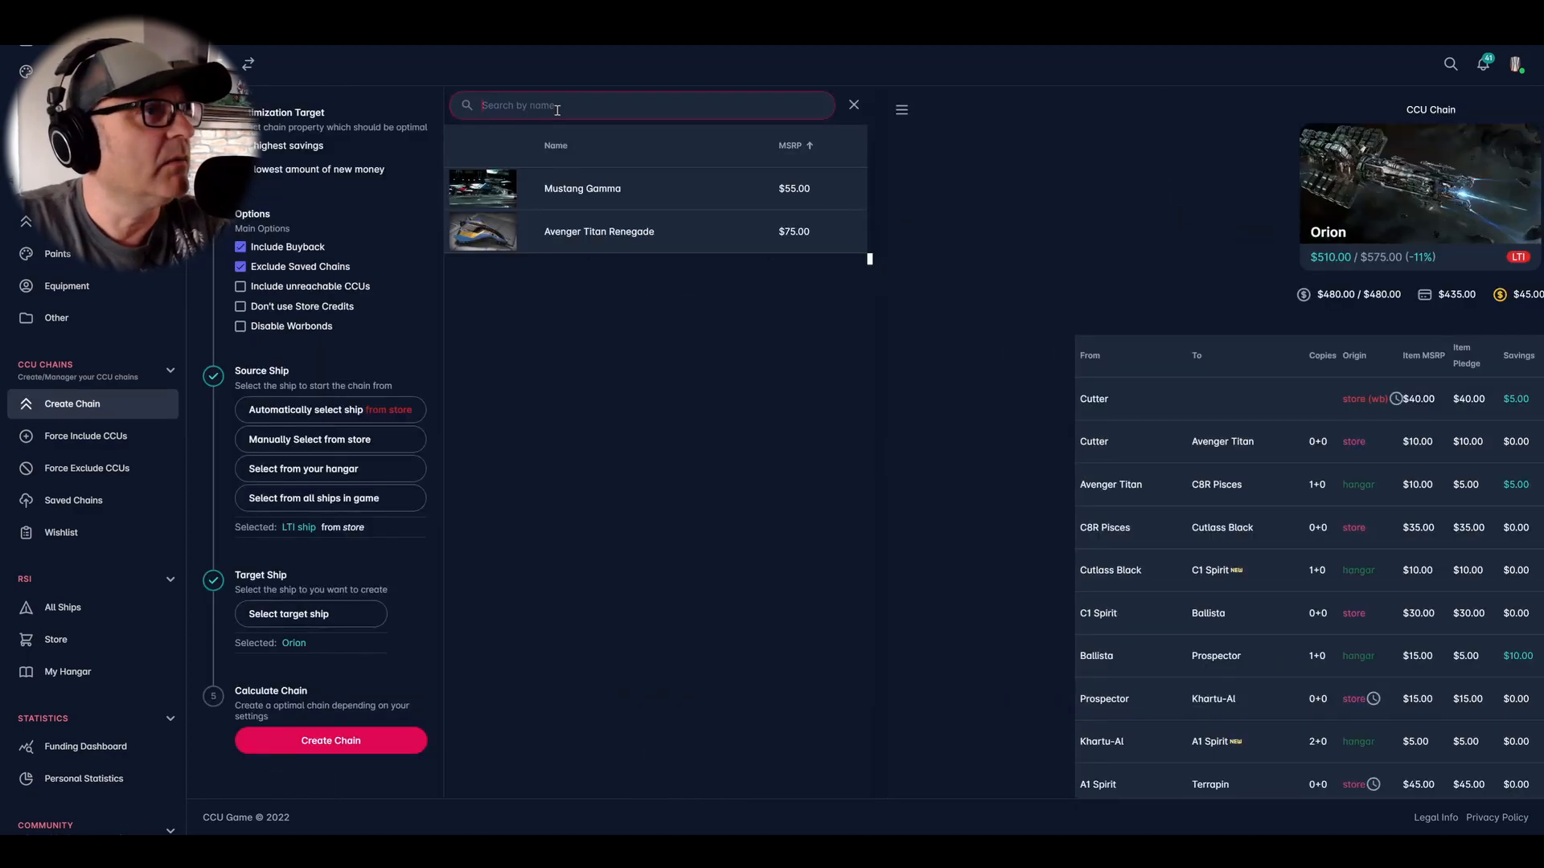